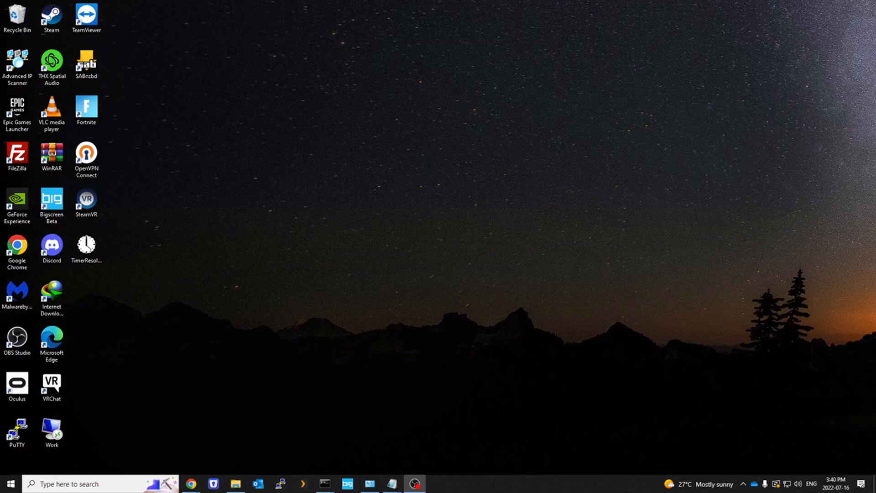
{"action": "mouse_move", "coordinate": [493, 197]}
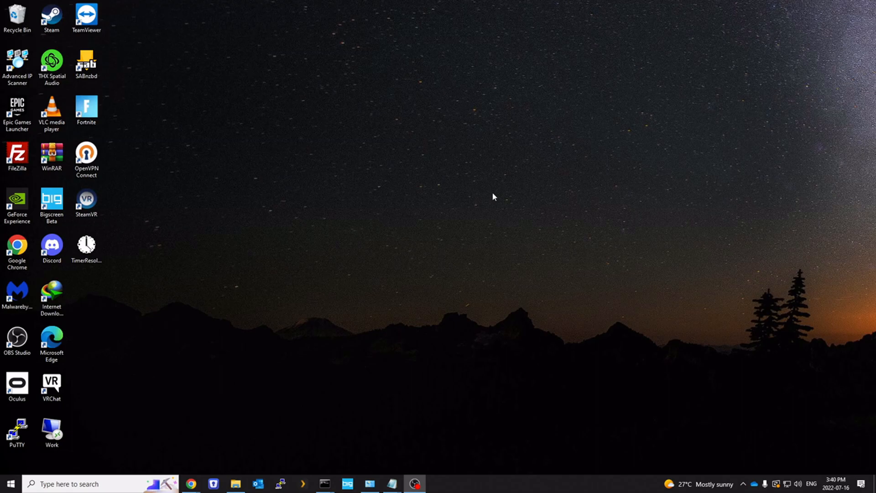
{"action": "mouse_move", "coordinate": [553, 172]}
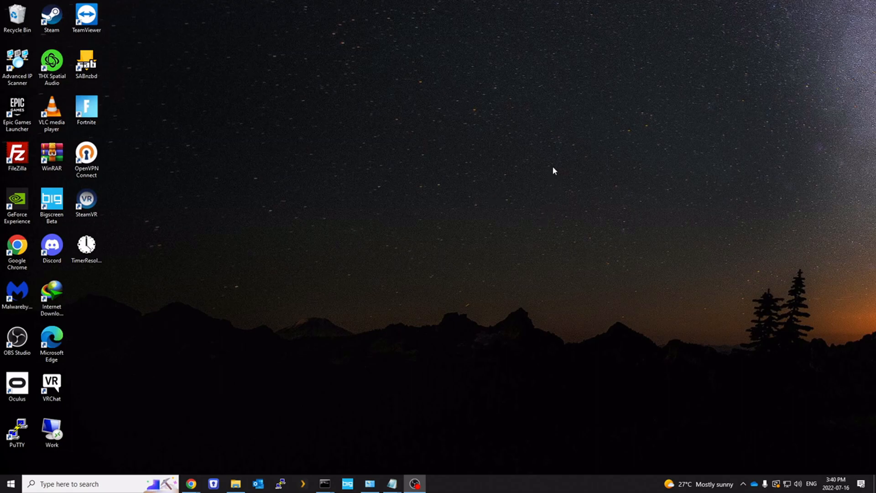
{"action": "mouse_move", "coordinate": [528, 179]}
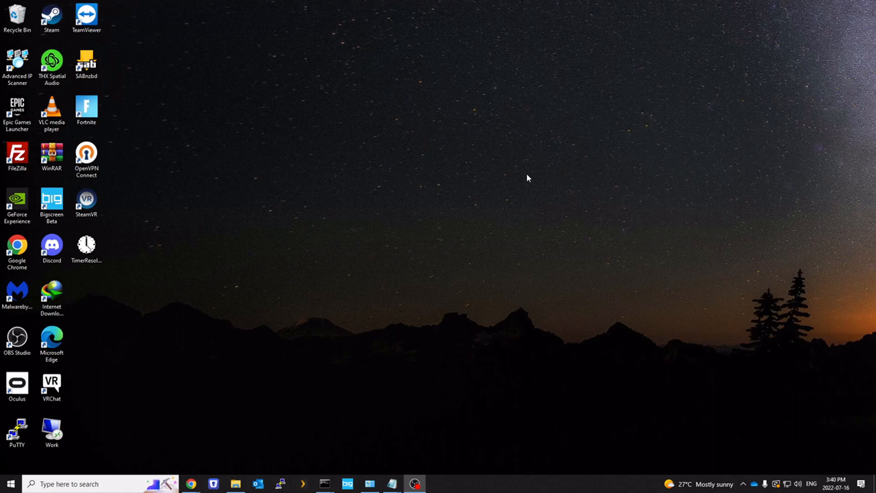
{"action": "mouse_move", "coordinate": [583, 157]}
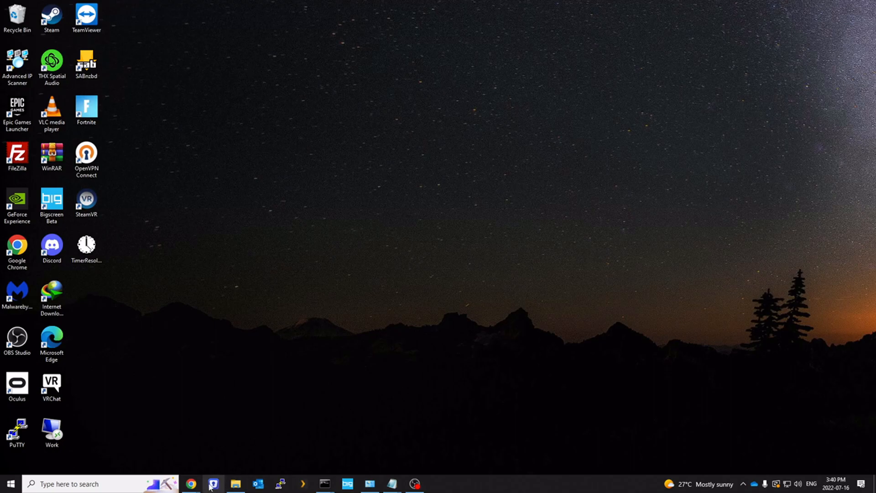
Reach tailscale.com in Chrome, log out, then sign back in with the Google account.
{"action": "left_click", "coordinate": [187, 484]}
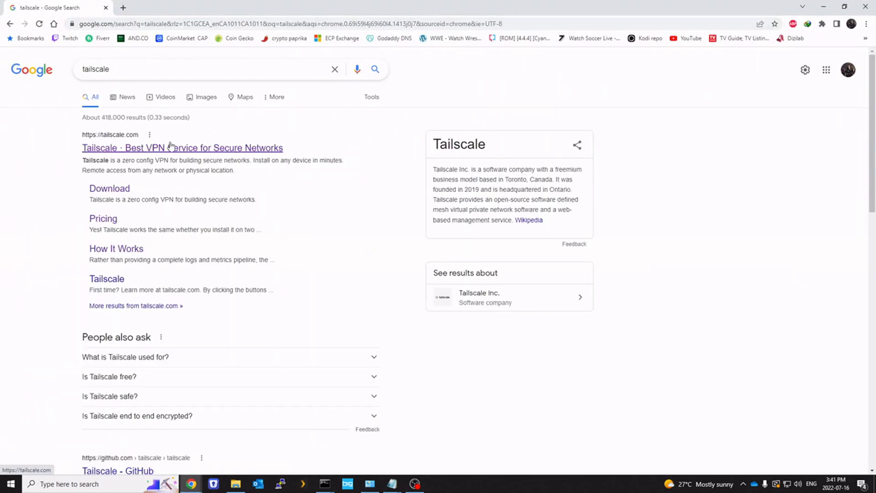
{"action": "left_click", "coordinate": [174, 148]}
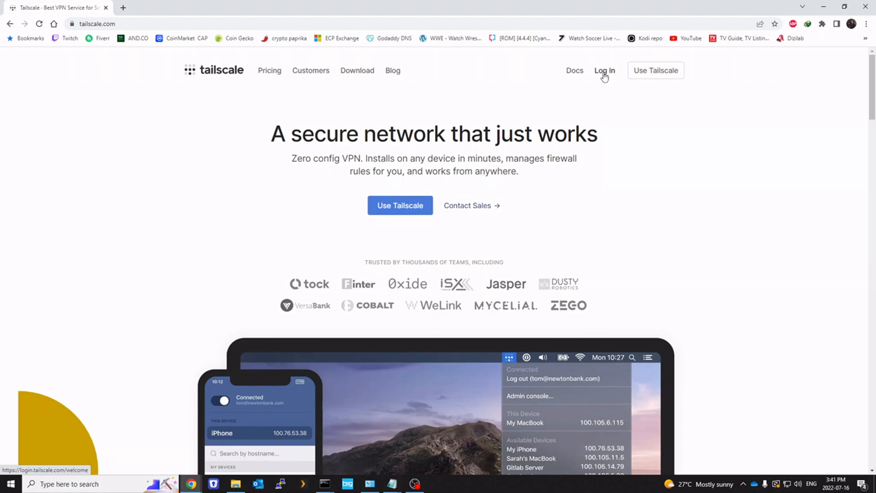
{"action": "mouse_move", "coordinate": [205, 113]}
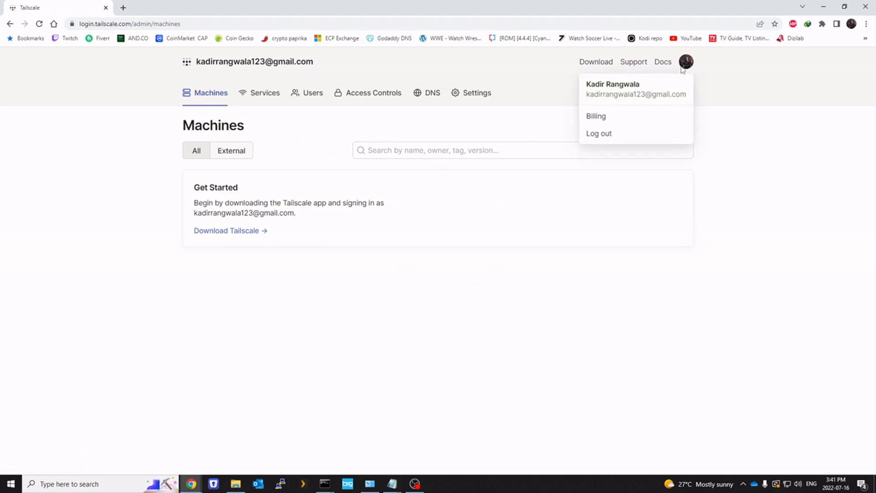
{"action": "left_click", "coordinate": [599, 133]}
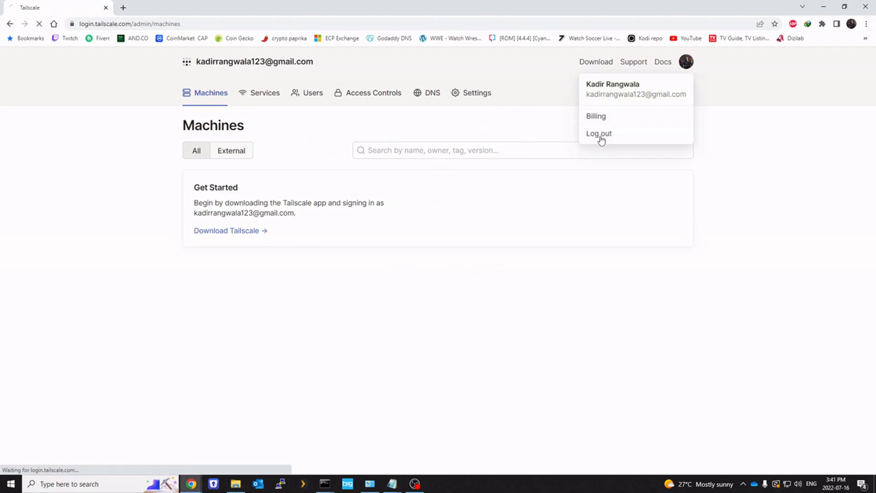
{"action": "left_click", "coordinate": [599, 134]}
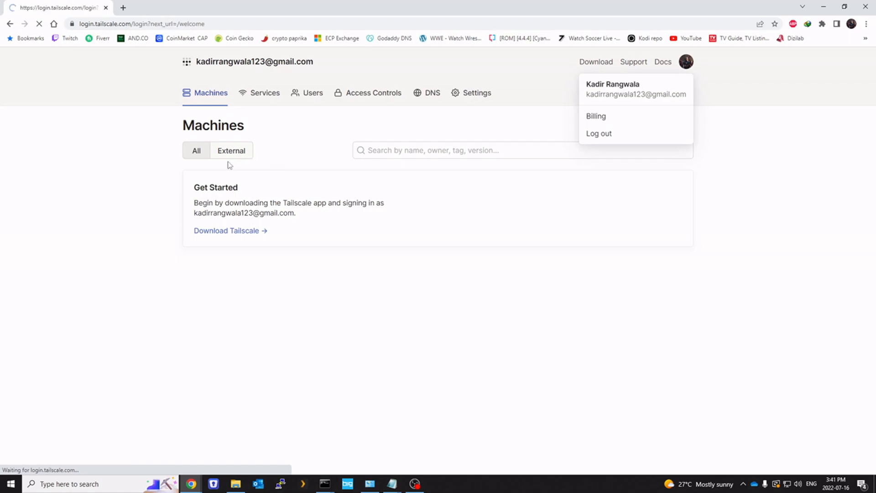
{"action": "left_click", "coordinate": [599, 133]}
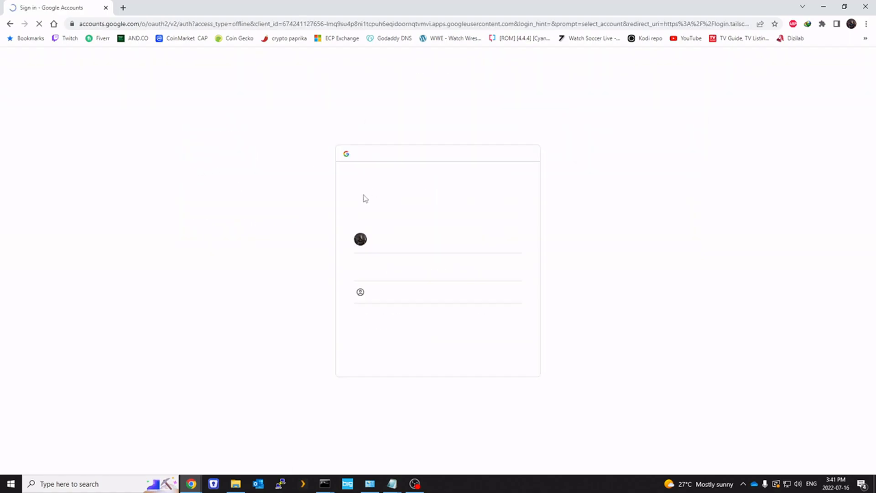
{"action": "left_click", "coordinate": [360, 239]}
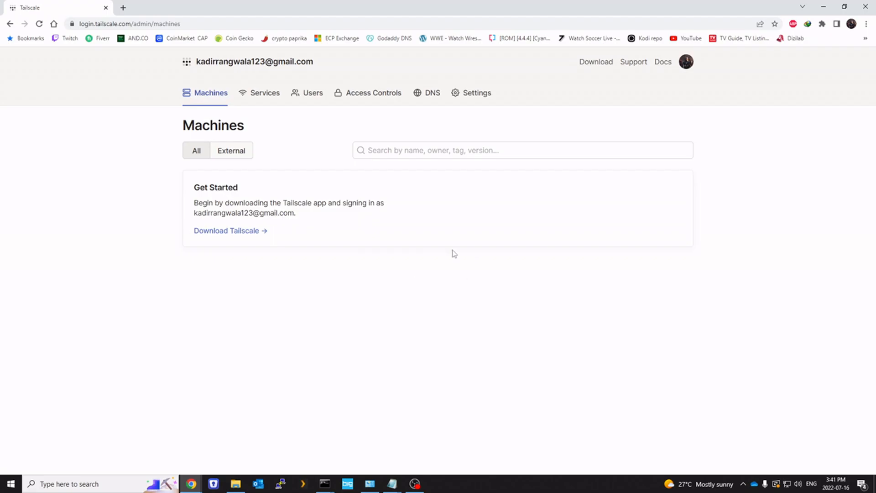
{"action": "mouse_move", "coordinate": [488, 100]}
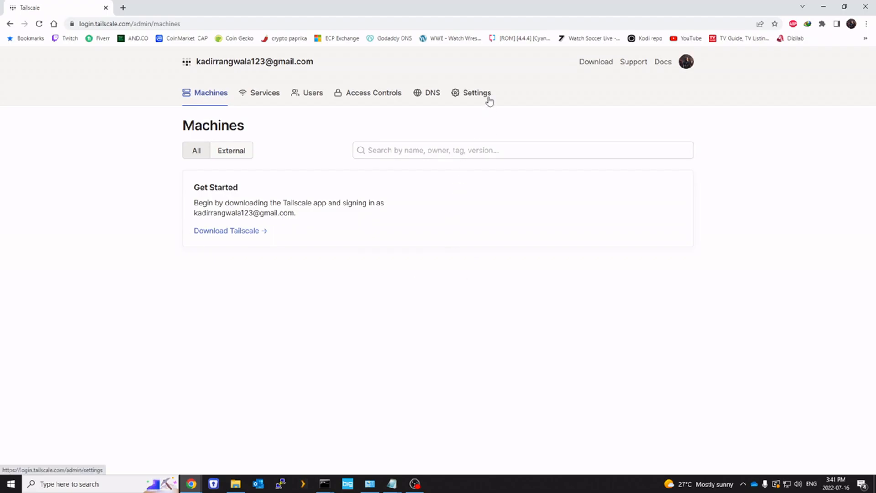
Generate a reusable auth key from Settings > Keys in the Tailscale admin console.
{"action": "left_click", "coordinate": [477, 93]}
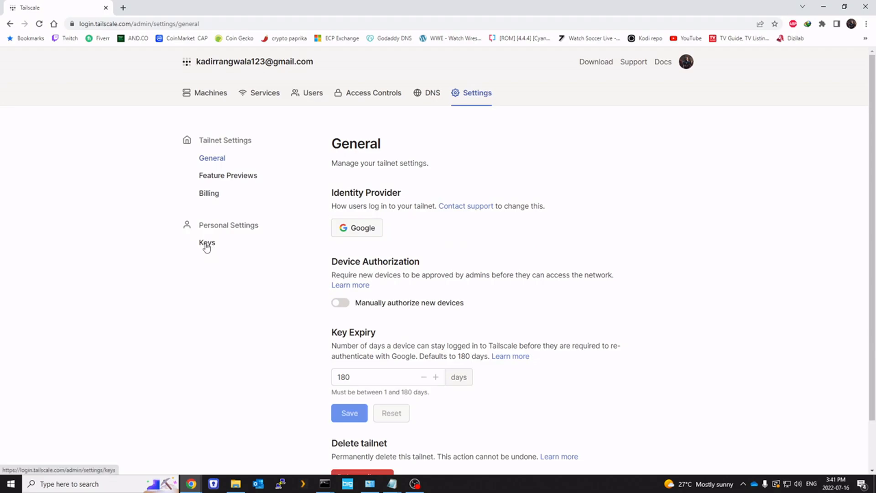
{"action": "left_click", "coordinate": [206, 243]}
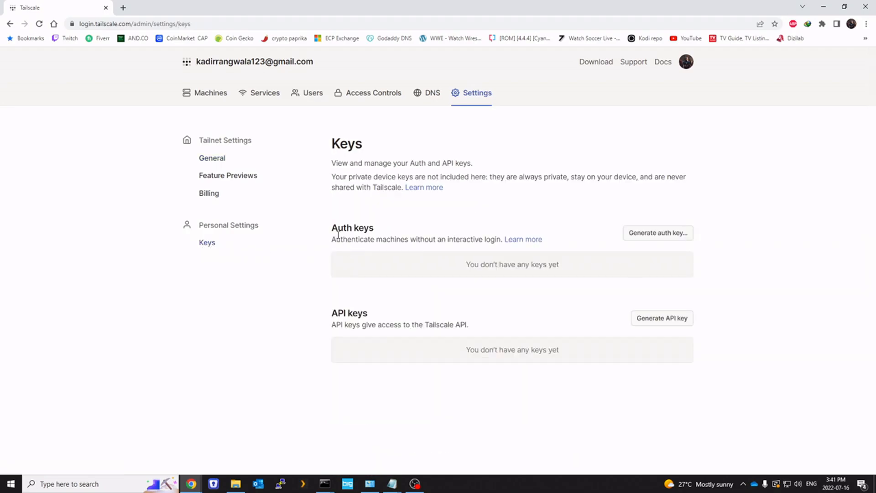
{"action": "left_click", "coordinate": [658, 233]}
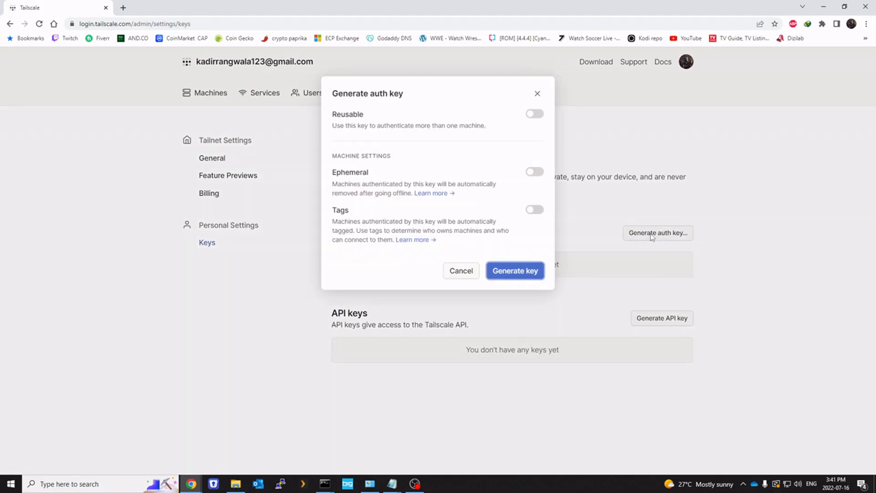
{"action": "left_click", "coordinate": [535, 113]}
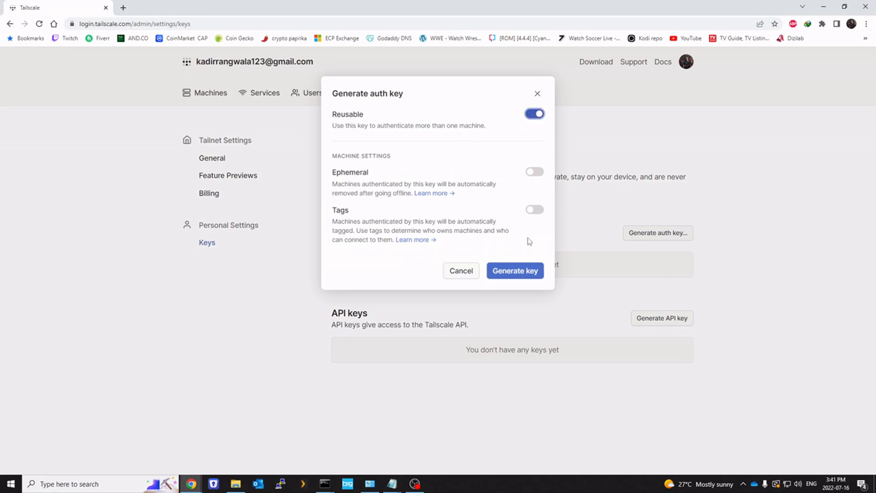
{"action": "left_click", "coordinate": [515, 270]}
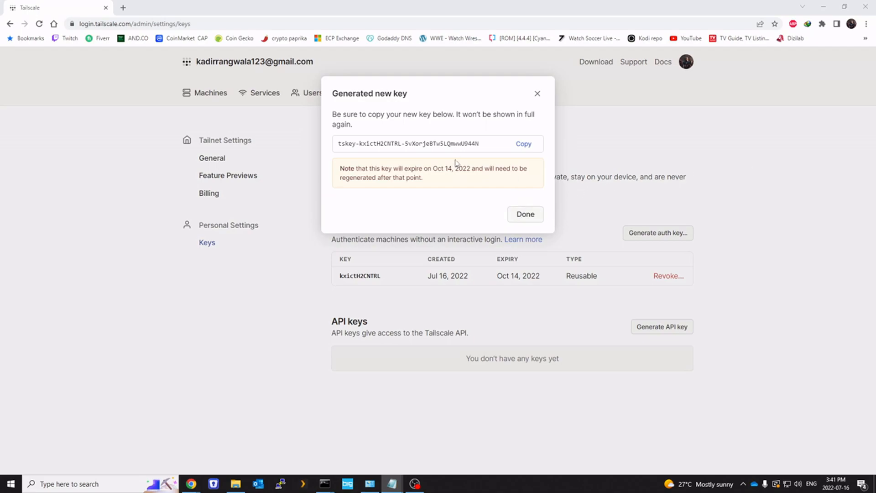
{"action": "mouse_move", "coordinate": [552, 233]}
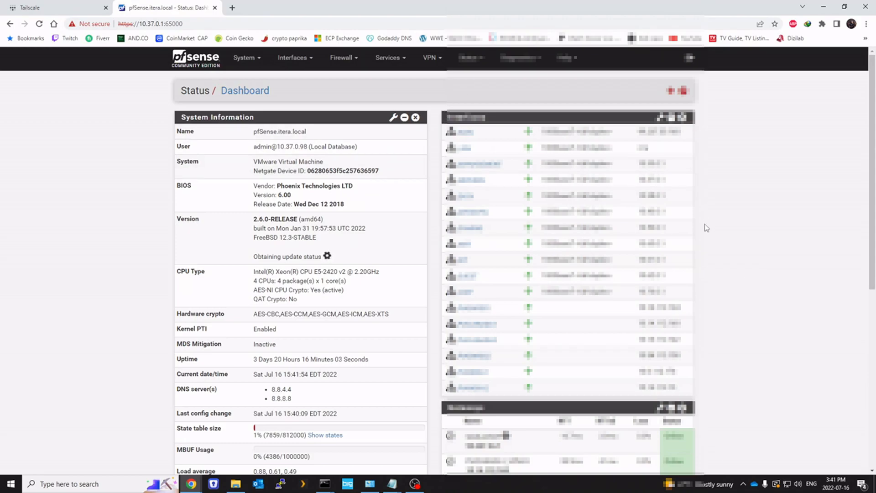
Install the Tailscale package from pfSense's Available Packages after searching 'tail'.
{"action": "left_click", "coordinate": [244, 58]}
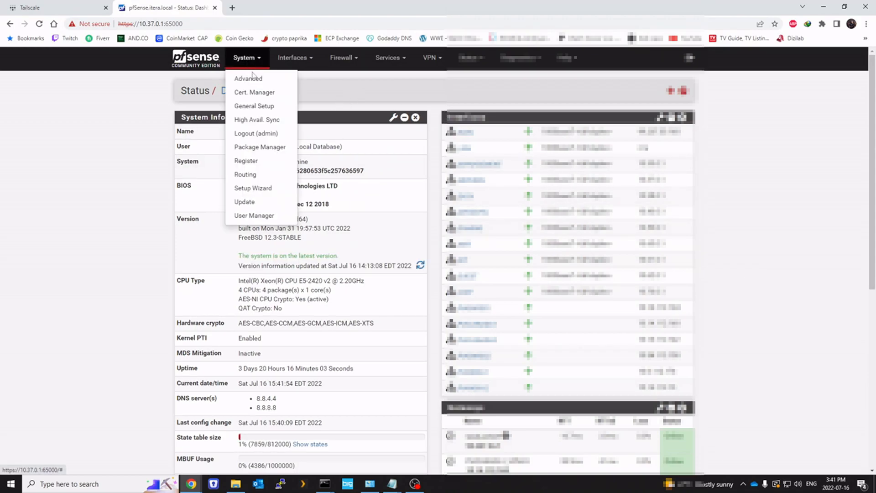
{"action": "mouse_move", "coordinate": [259, 147]}
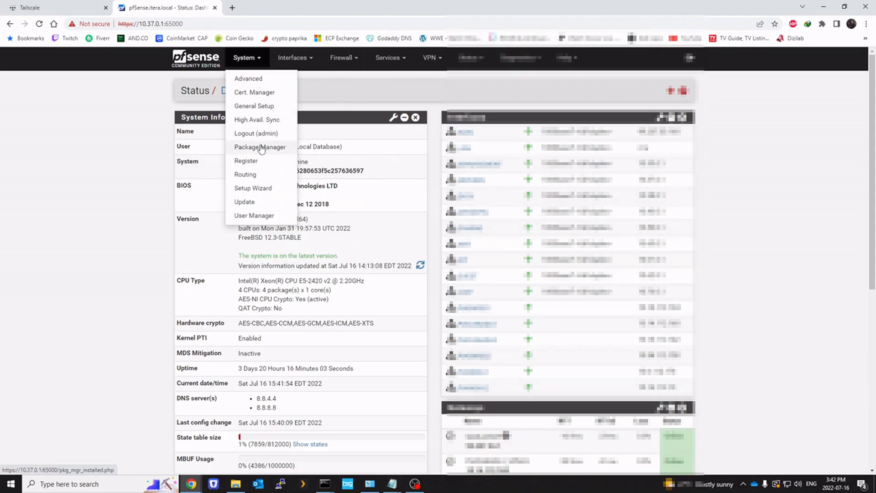
{"action": "left_click", "coordinate": [259, 147]}
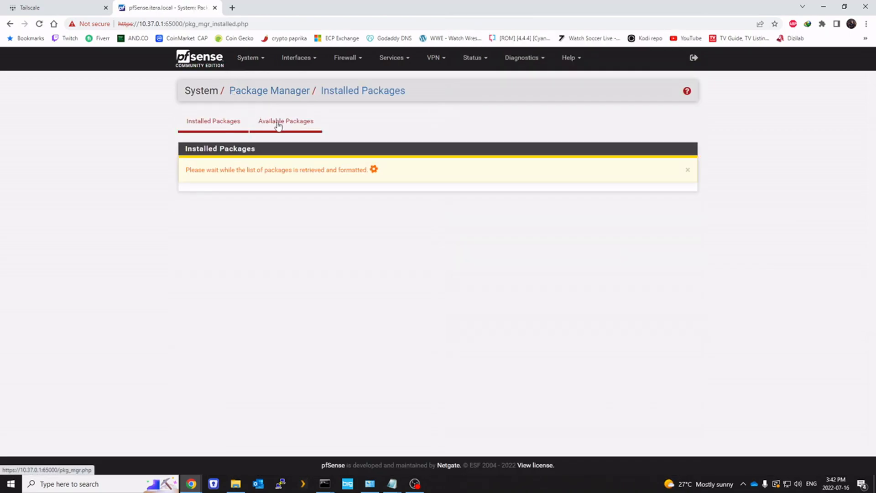
{"action": "left_click", "coordinate": [286, 120]}
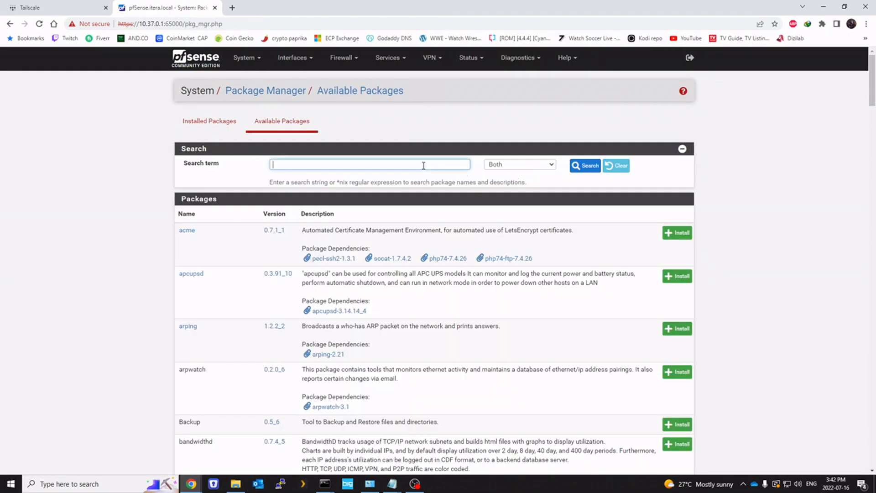
{"action": "type", "text": "tail"}
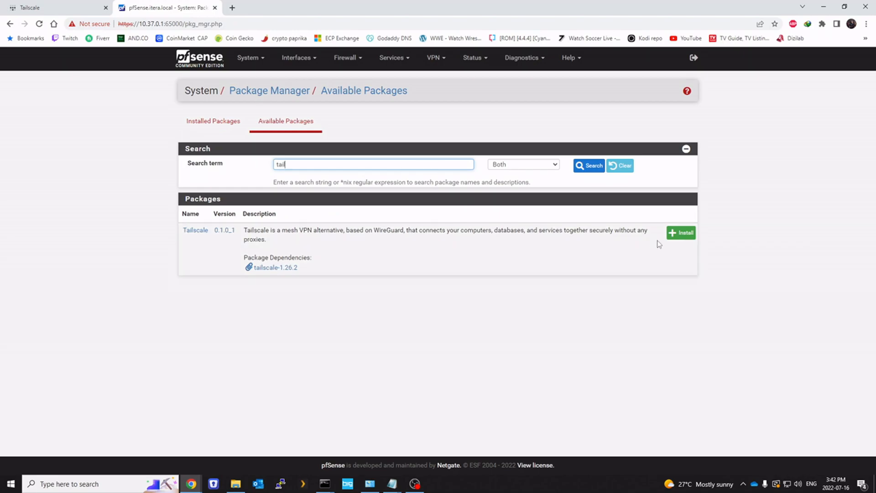
{"action": "left_click", "coordinate": [681, 233]}
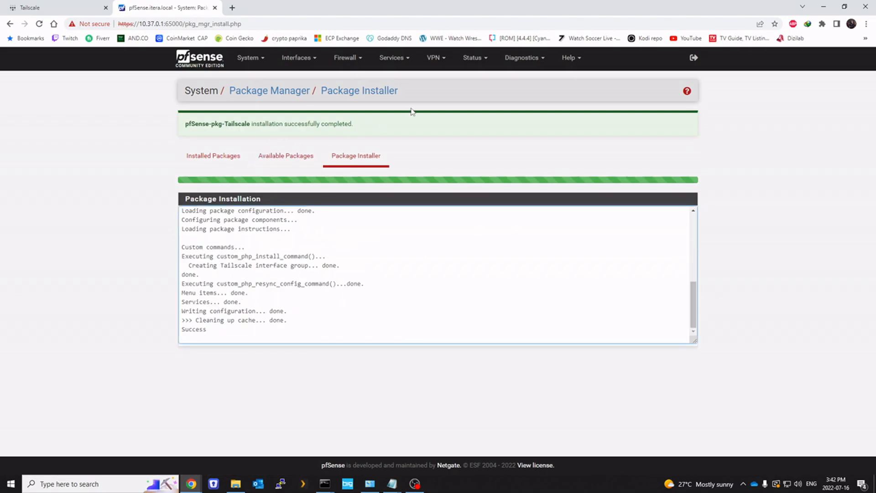
{"action": "left_click", "coordinate": [434, 58]}
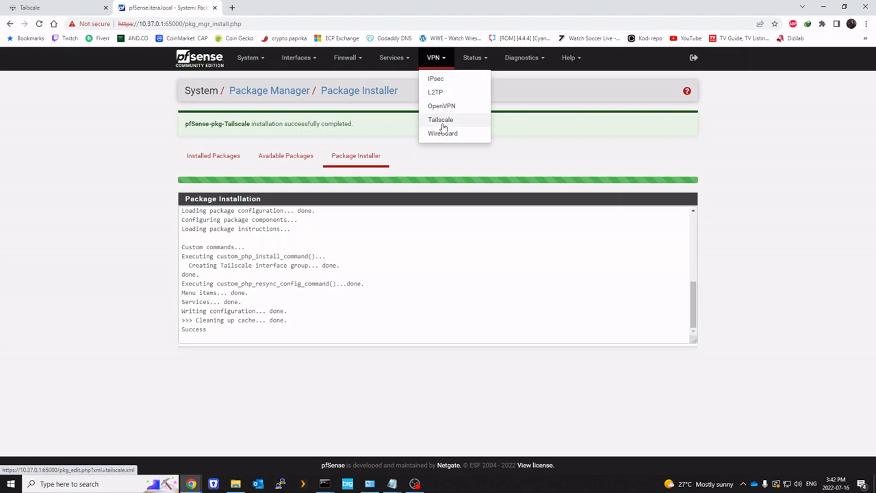
Enter the tskey pre-authentication key on VPN > Tailscale > Authentication, keeping the default login server.
{"action": "left_click", "coordinate": [441, 119]}
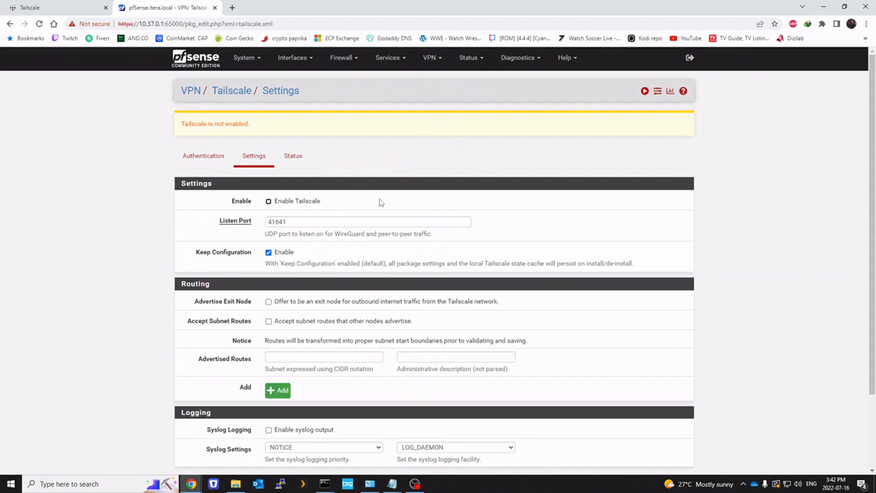
{"action": "mouse_move", "coordinate": [210, 162]}
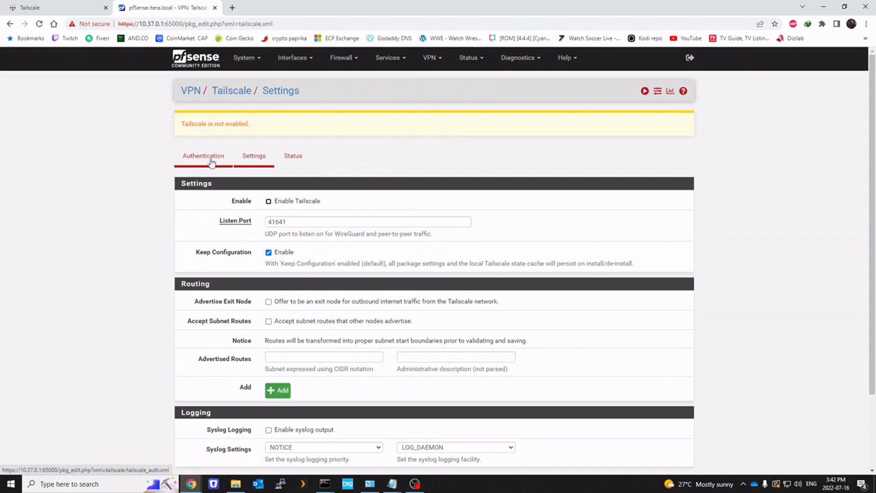
{"action": "left_click", "coordinate": [203, 155]}
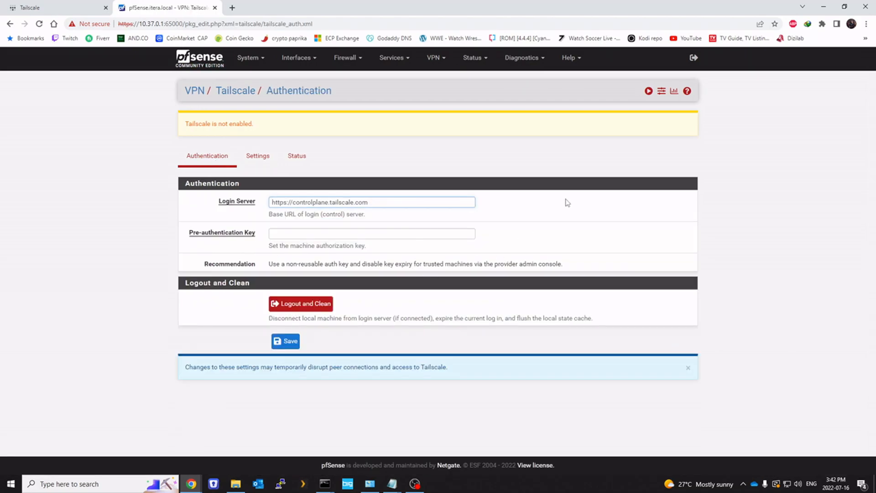
{"action": "left_click", "coordinate": [366, 202]}
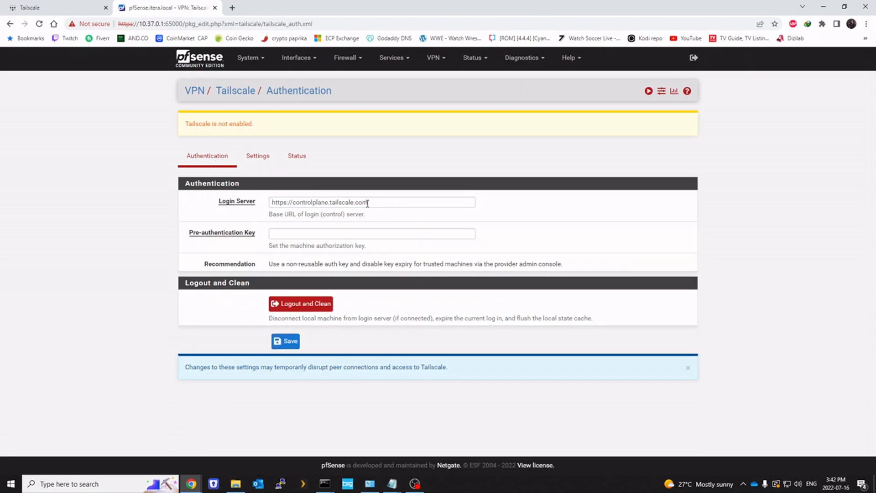
{"action": "mouse_move", "coordinate": [358, 222]}
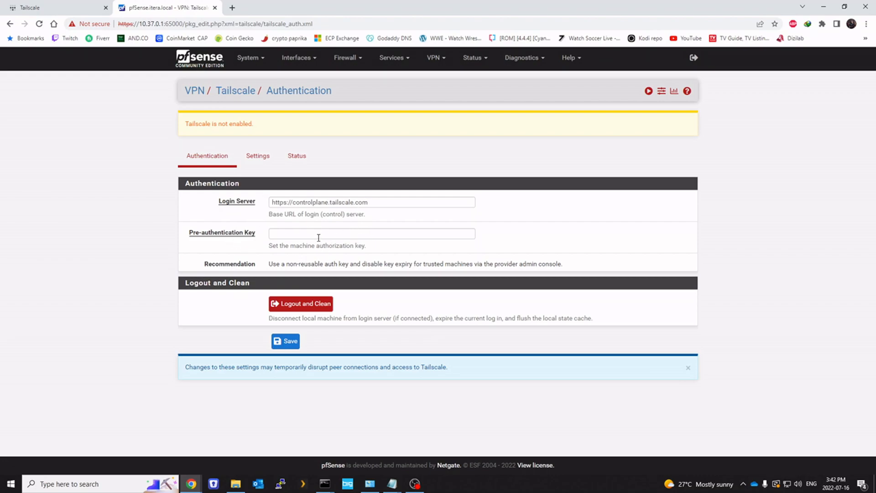
{"action": "left_click", "coordinate": [372, 234]}
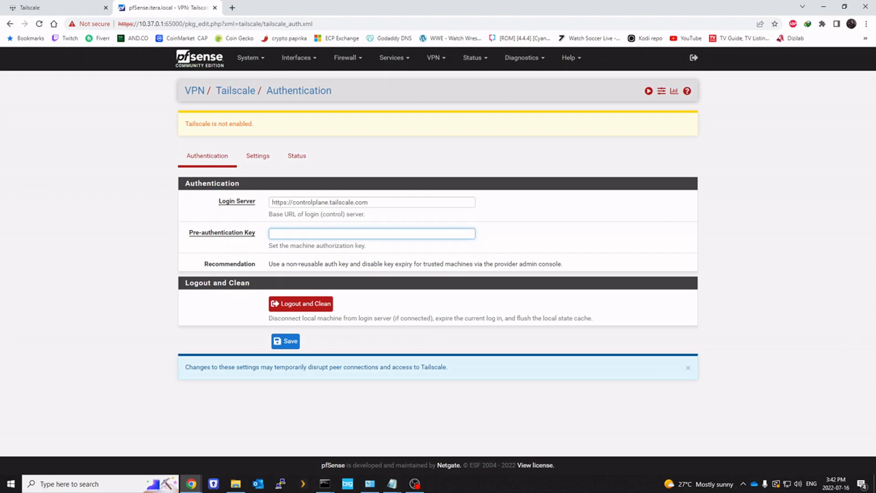
{"action": "left_click", "coordinate": [392, 233]}
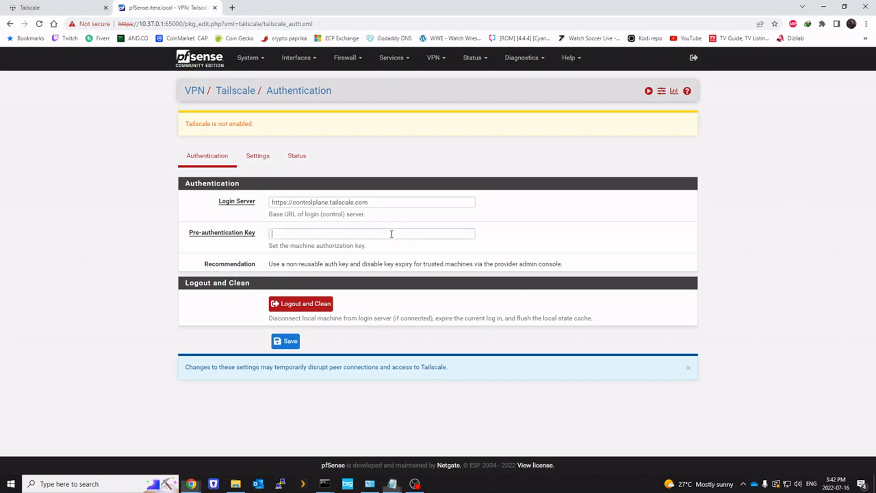
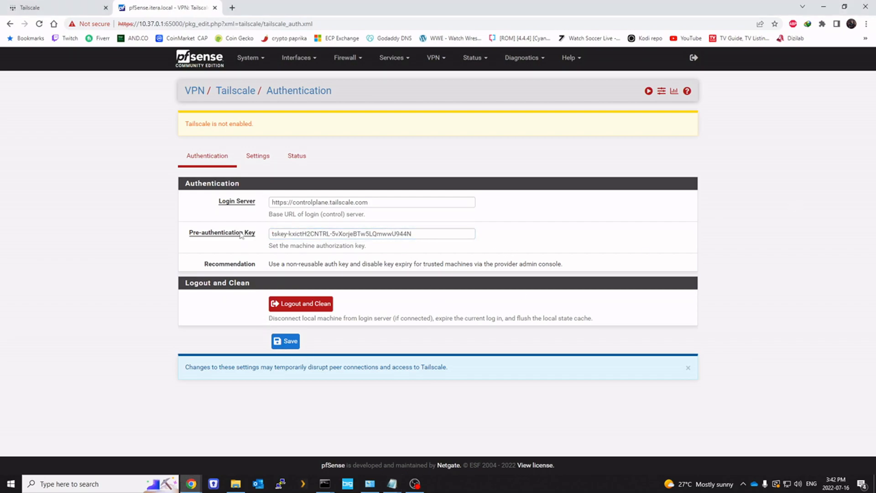
{"action": "left_click", "coordinate": [371, 202]}
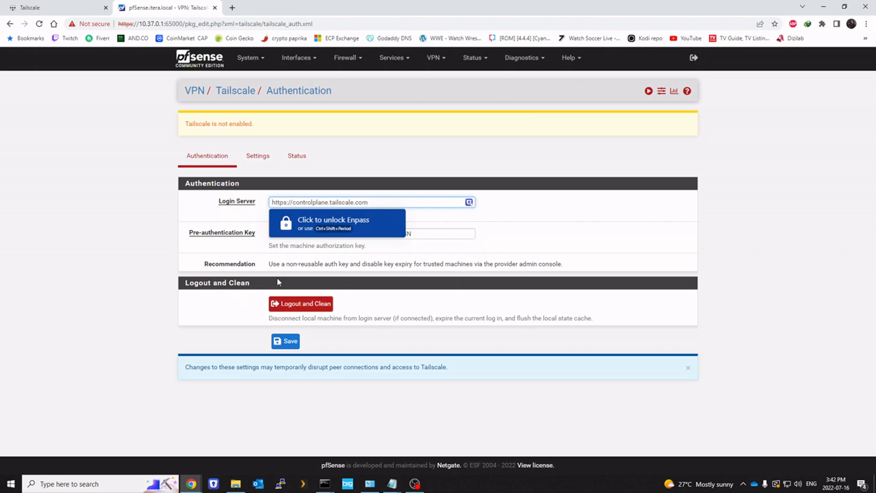
Tick Enable Tailscale, Accept Subnet Routes and Advertise Exit Node in the Settings tab.
{"action": "left_click", "coordinate": [257, 155]}
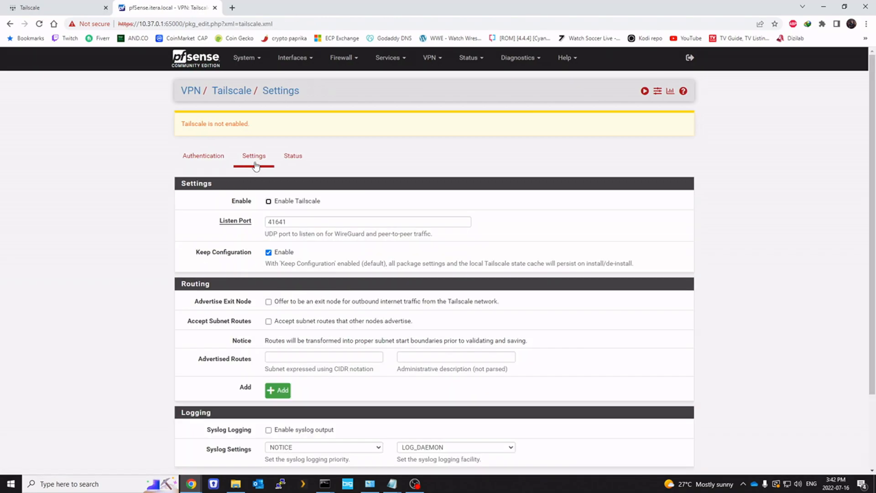
{"action": "left_click", "coordinate": [268, 201]}
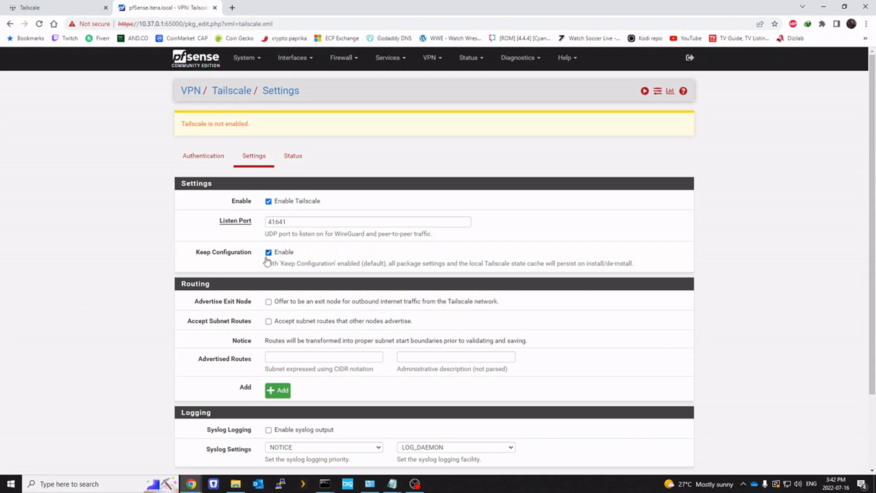
{"action": "mouse_move", "coordinate": [284, 273]}
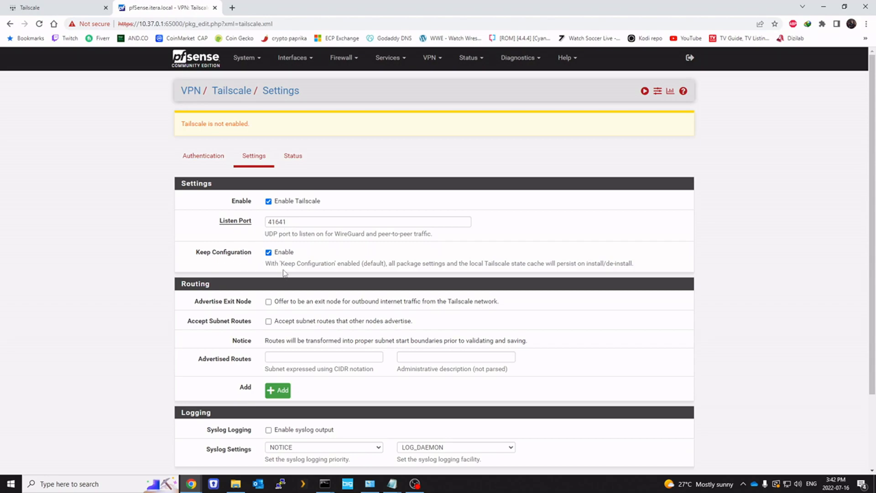
{"action": "mouse_move", "coordinate": [272, 291]}
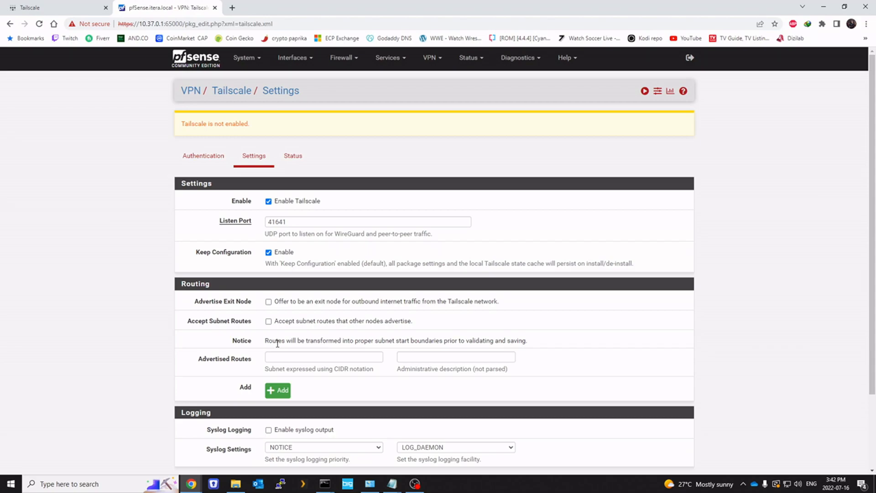
{"action": "mouse_move", "coordinate": [261, 342]}
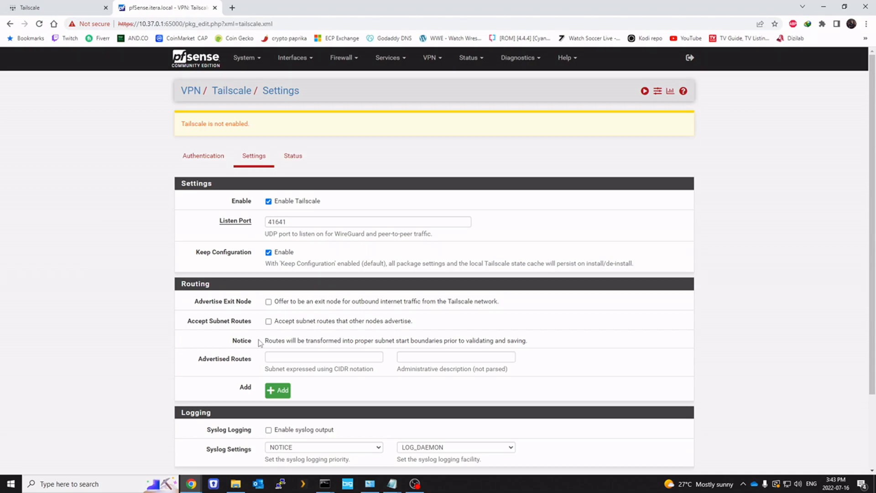
{"action": "left_click", "coordinate": [268, 321]}
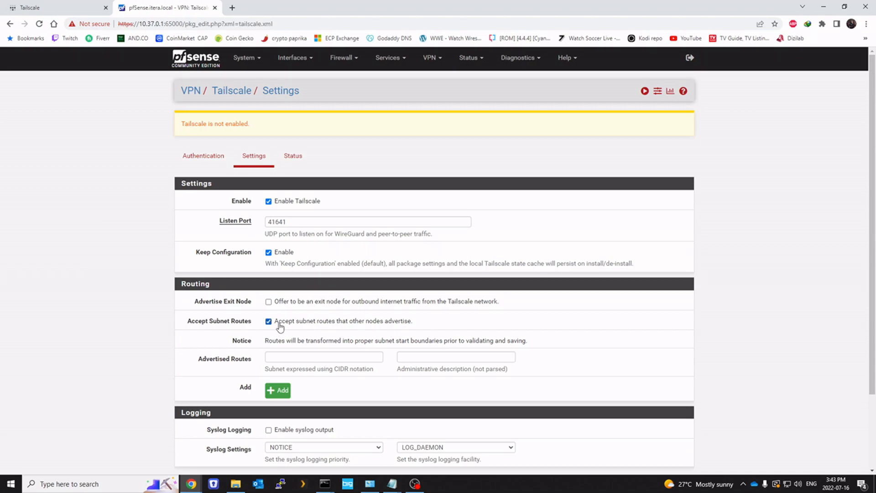
{"action": "left_click", "coordinate": [269, 301]}
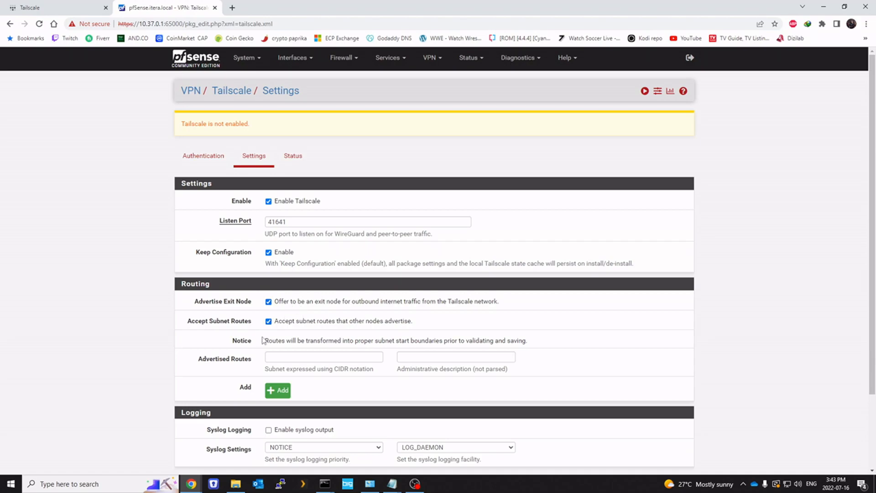
{"action": "left_click", "coordinate": [323, 356]}
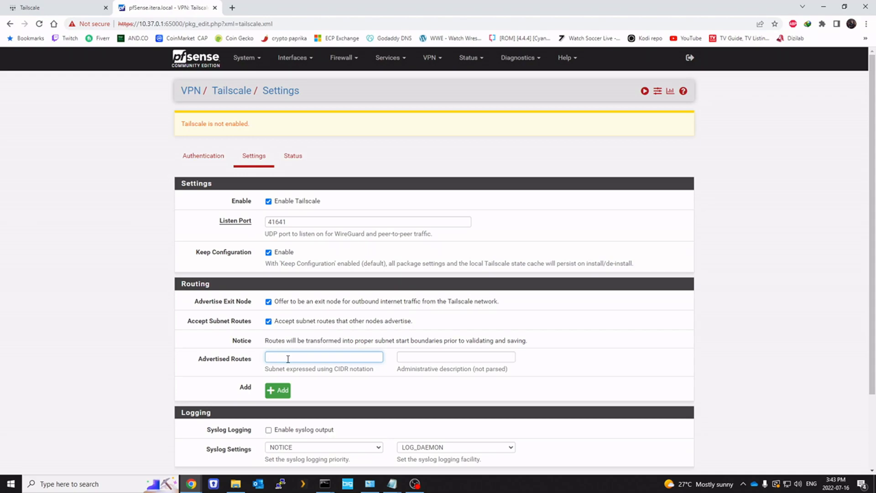
Advertise route 10.37.0.0/20 as 'Server Vlan', enable DEBUG syslog output, and save to bring Tailscale online.
{"action": "left_click", "coordinate": [292, 58]}
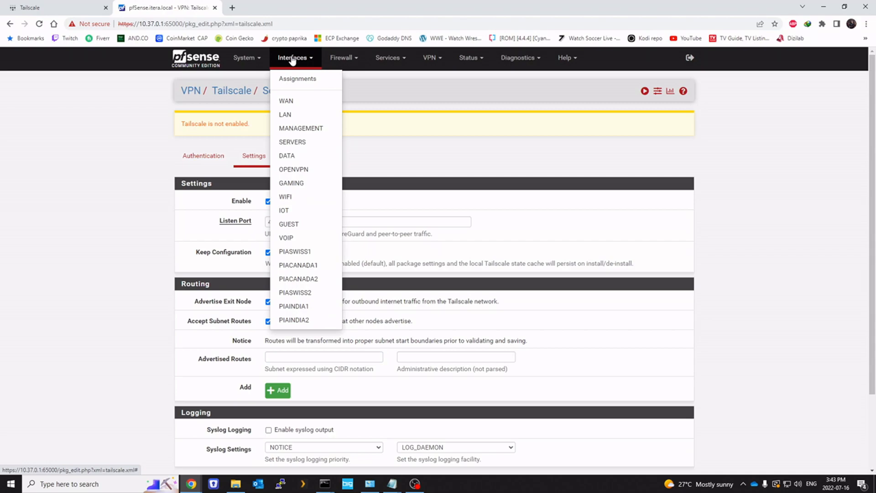
{"action": "mouse_move", "coordinate": [305, 114]}
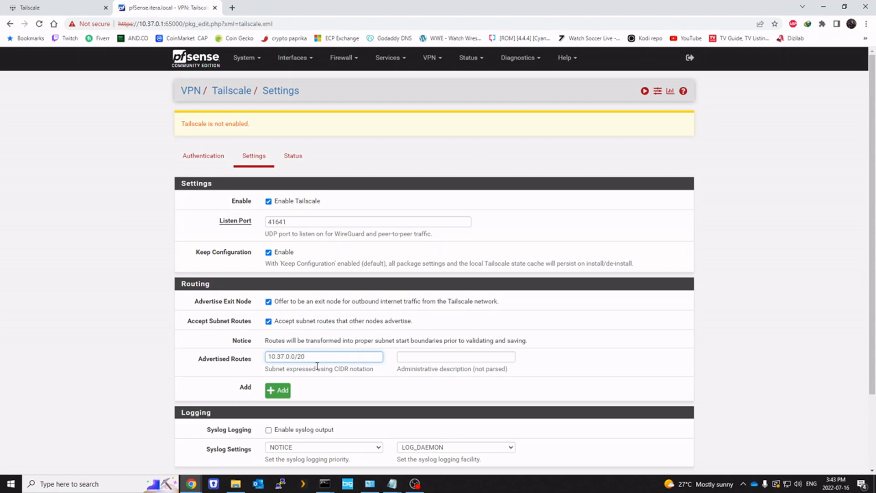
{"action": "type", "text": "Server"}
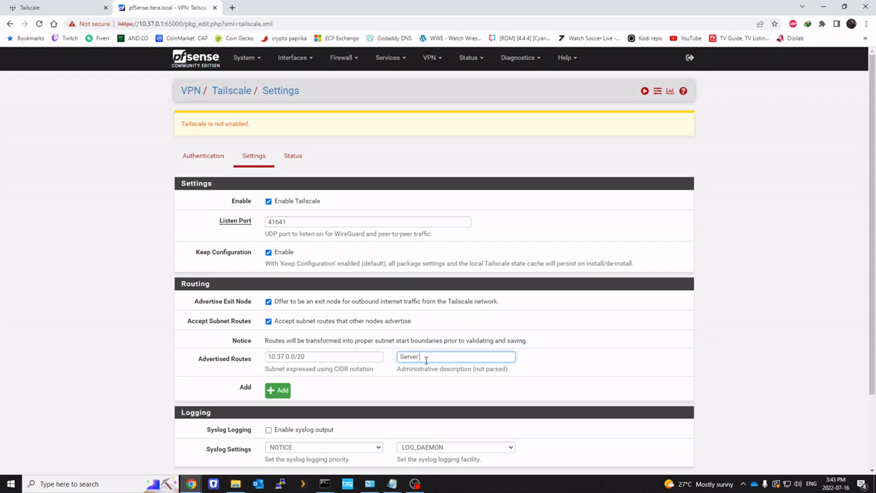
{"action": "type", "text": "Vlan"}
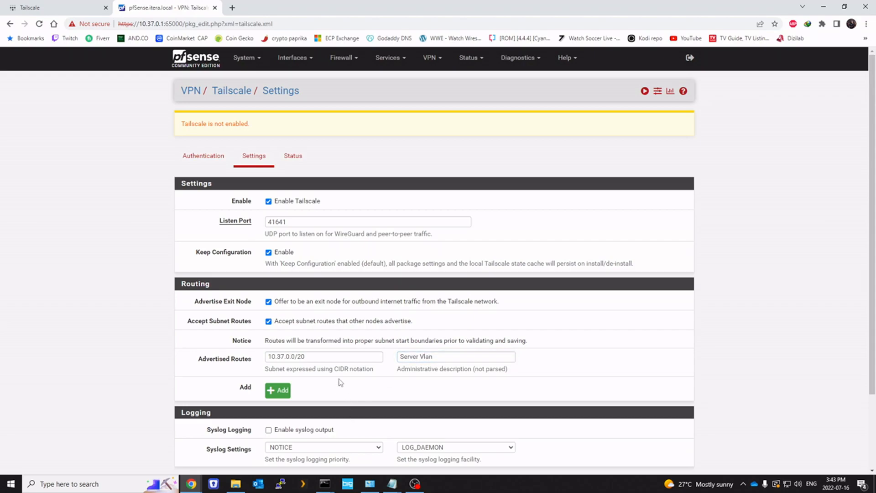
{"action": "scroll", "scroll_direction": "down", "scroll_amount": 3}
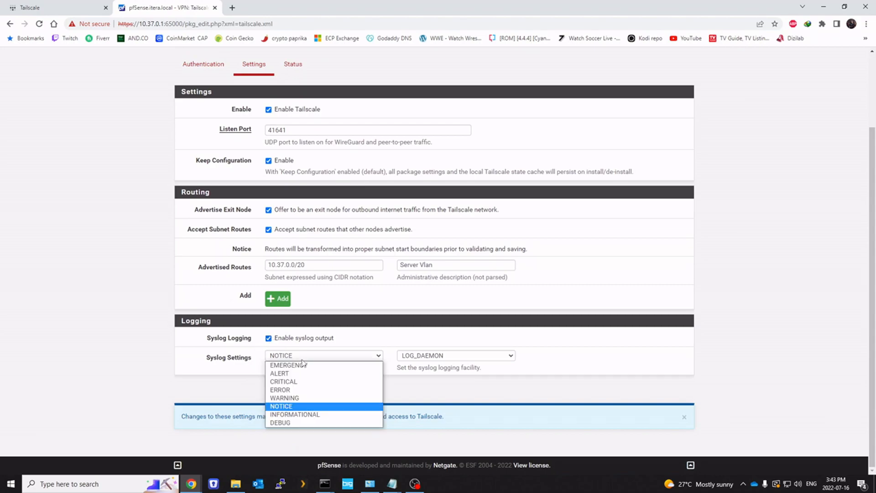
{"action": "left_click", "coordinate": [279, 422]}
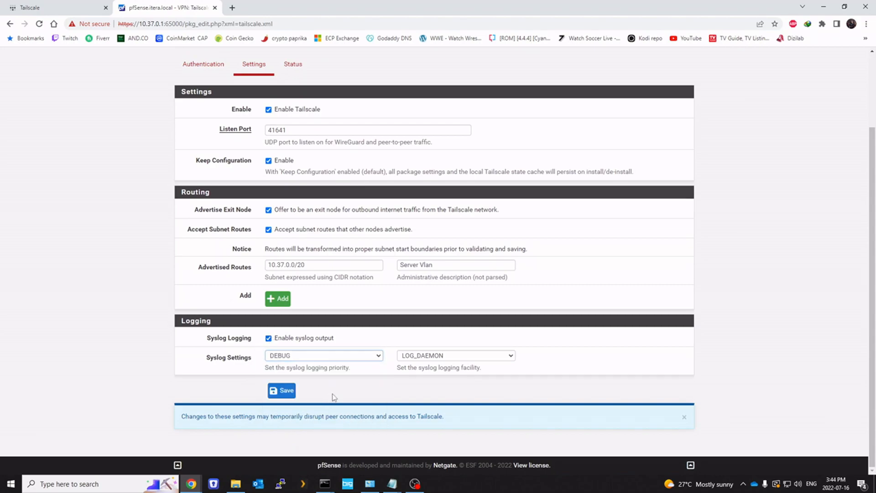
{"action": "left_click", "coordinate": [281, 390]}
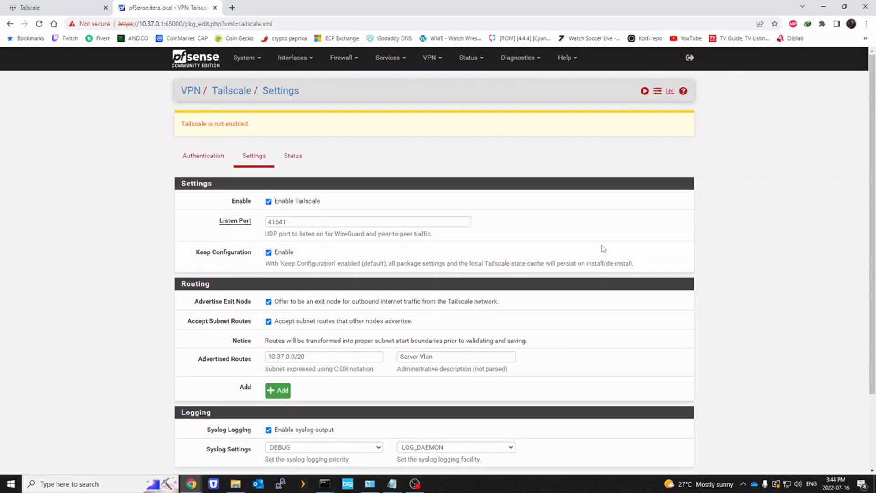
{"action": "scroll", "scroll_direction": "down", "scroll_amount": 3}
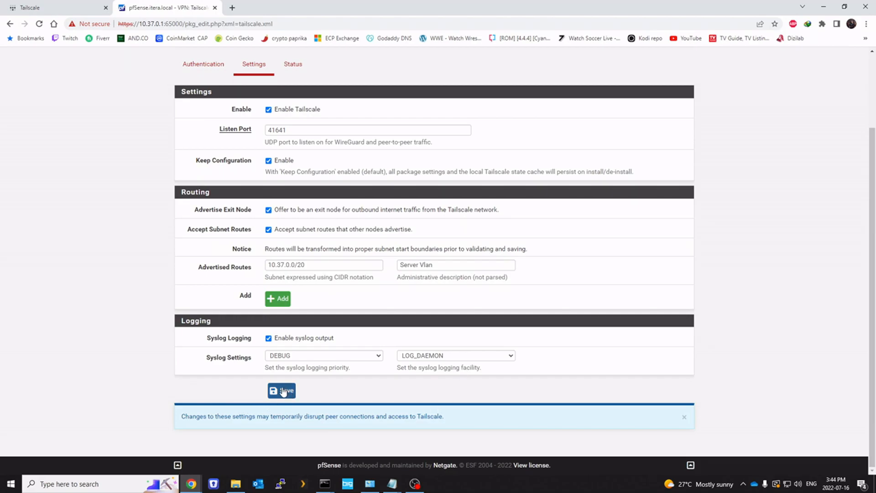
{"action": "left_click", "coordinate": [281, 391]}
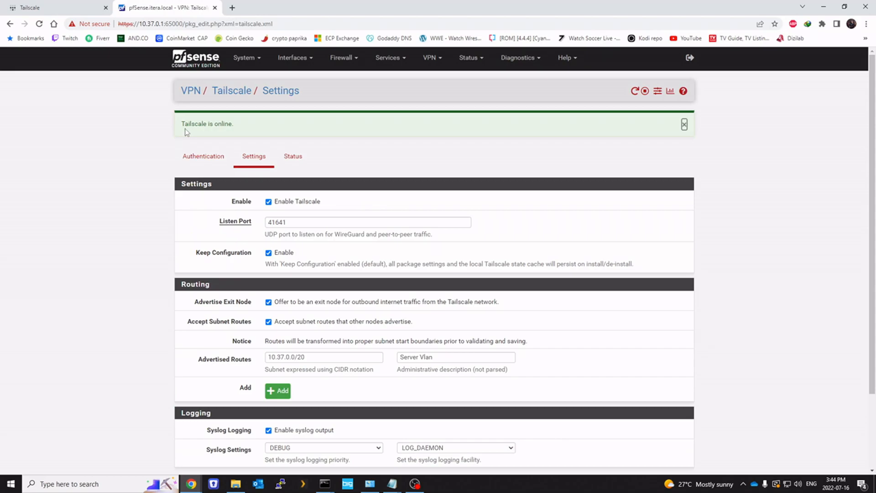
{"action": "mouse_move", "coordinate": [108, 177]}
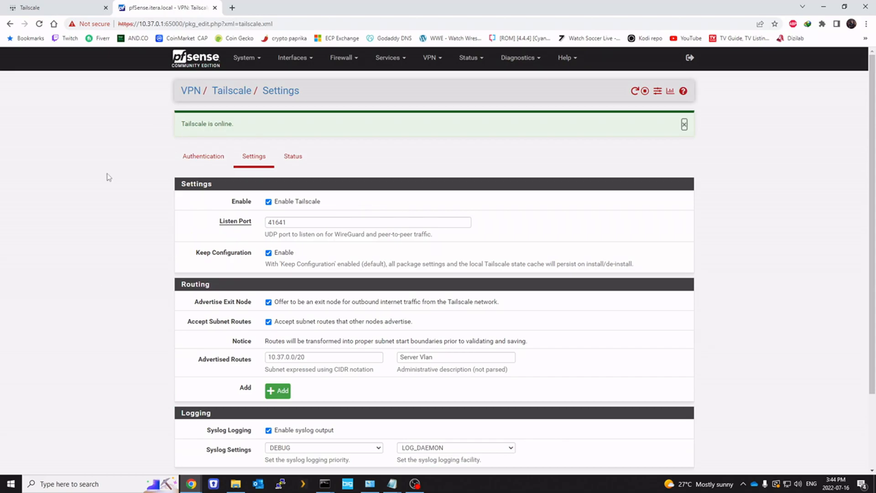
{"action": "mouse_move", "coordinate": [484, 264]}
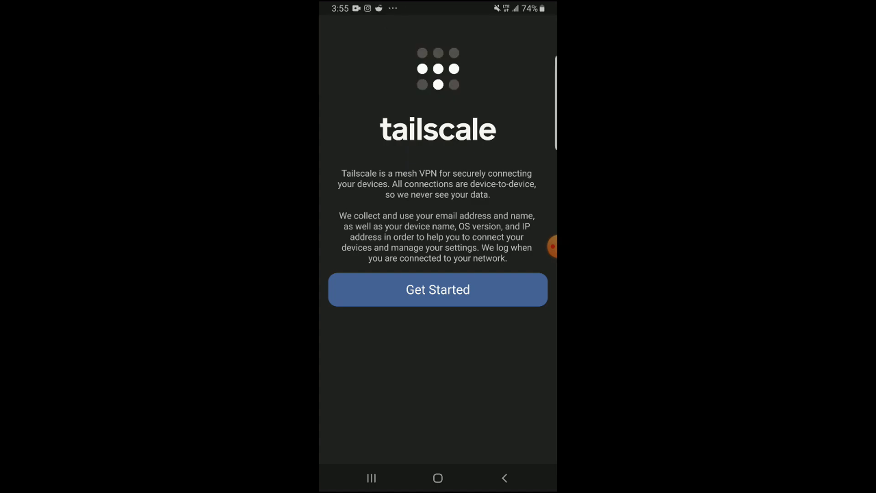
Sign the phone's Tailscale app in with Google and answer the storage permission prompt.
{"action": "left_click", "coordinate": [437, 289]}
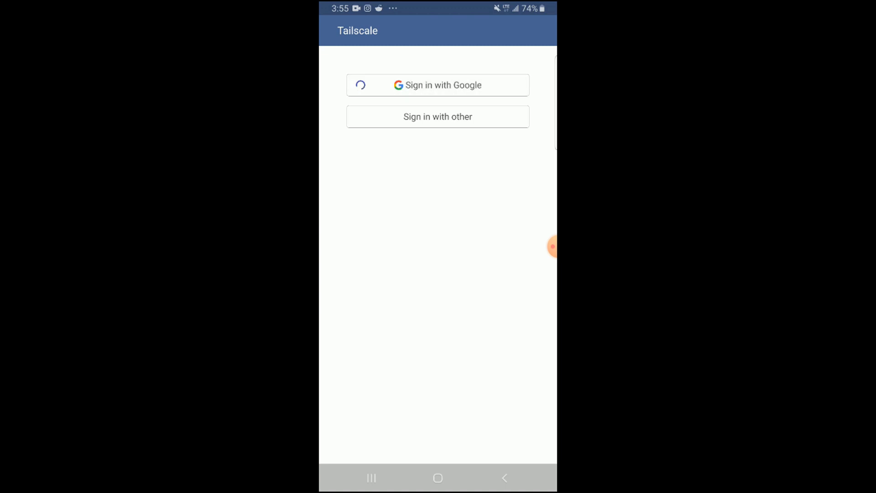
{"action": "left_click", "coordinate": [438, 85]}
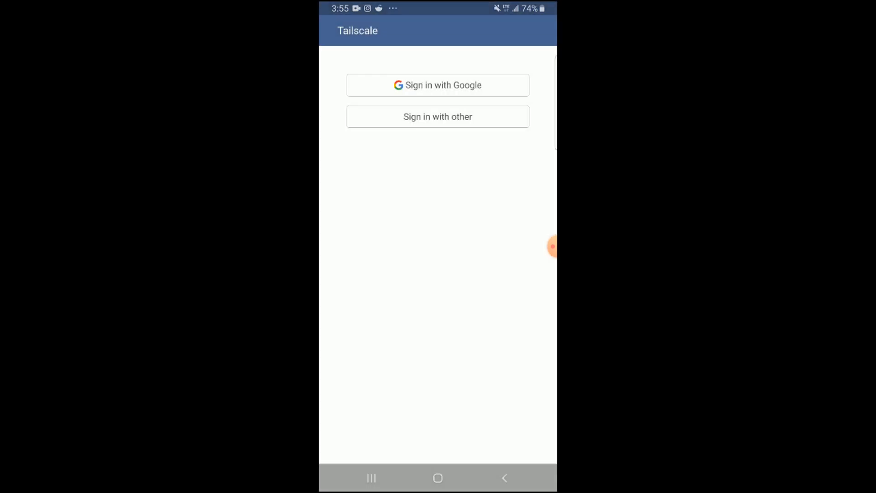
{"action": "left_click", "coordinate": [438, 85]}
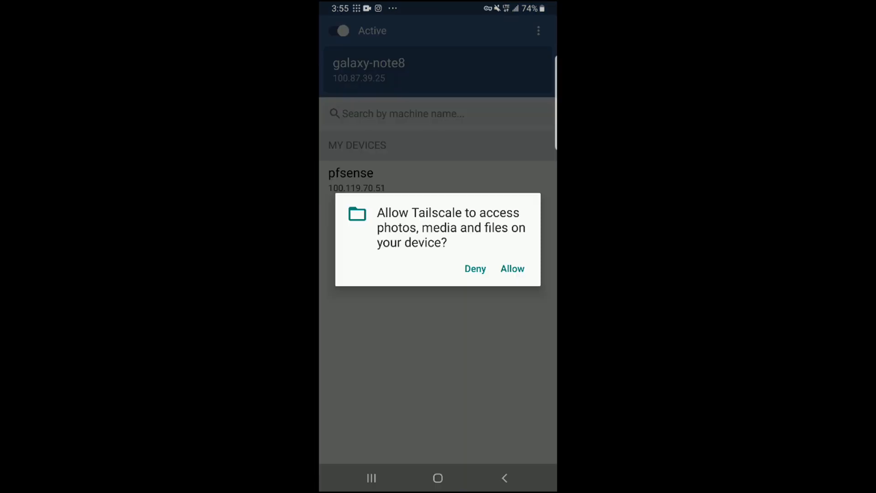
{"action": "left_click", "coordinate": [513, 268]}
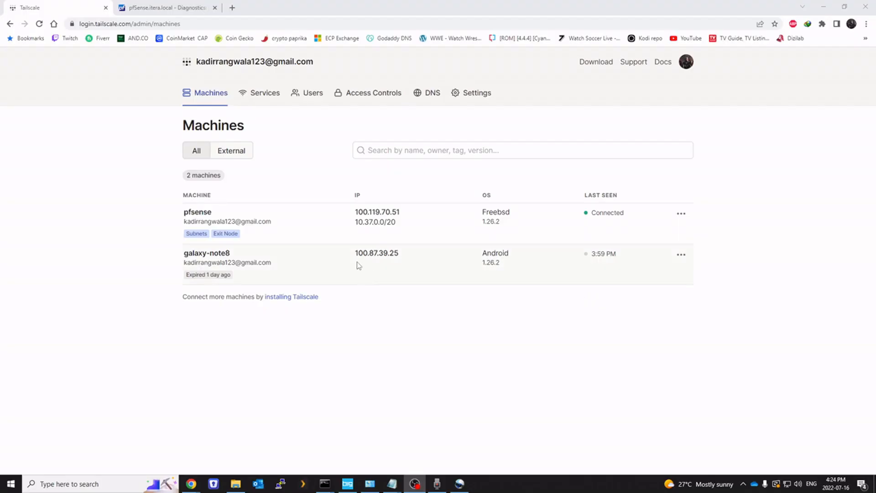
{"action": "mouse_move", "coordinate": [345, 250]}
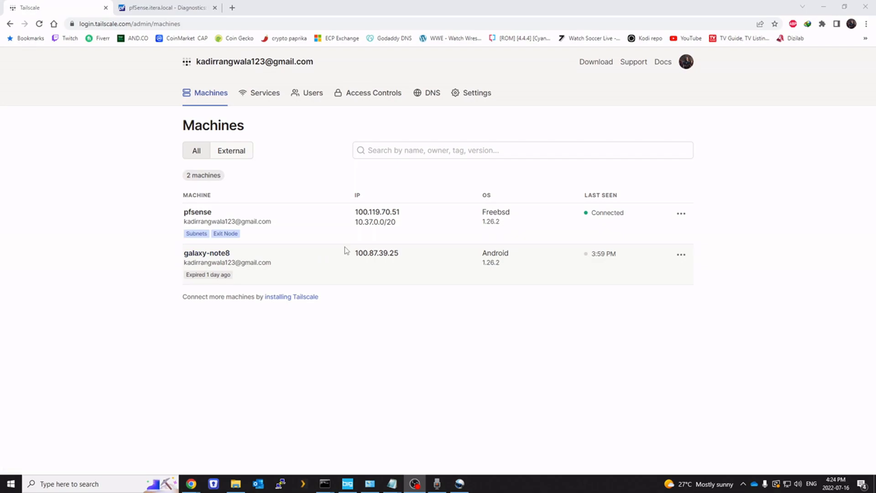
{"action": "mouse_move", "coordinate": [160, 324]}
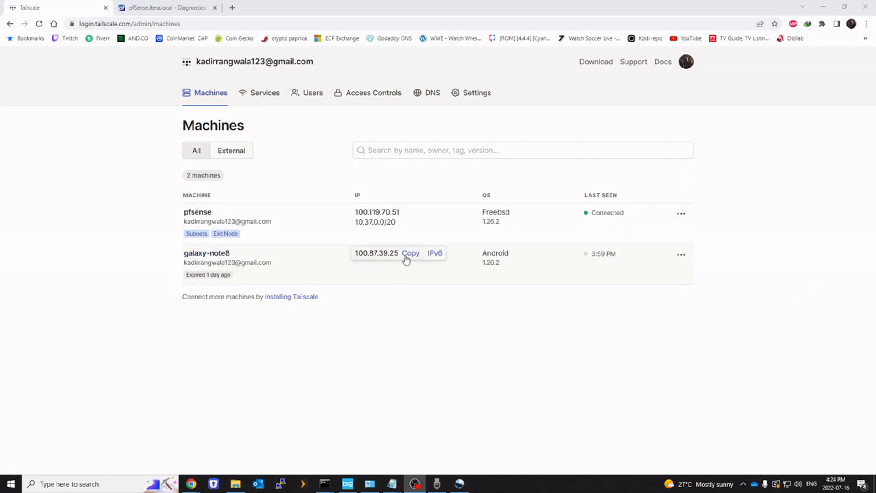
{"action": "mouse_move", "coordinate": [186, 221]}
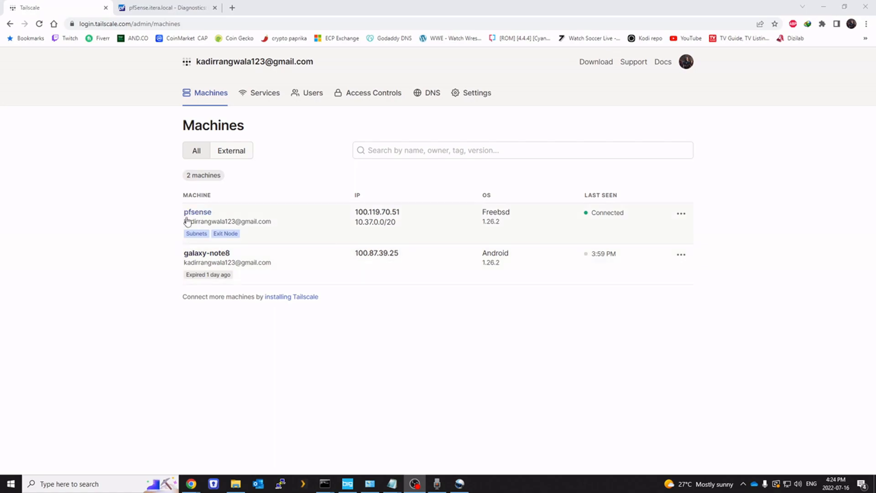
{"action": "mouse_move", "coordinate": [681, 197]}
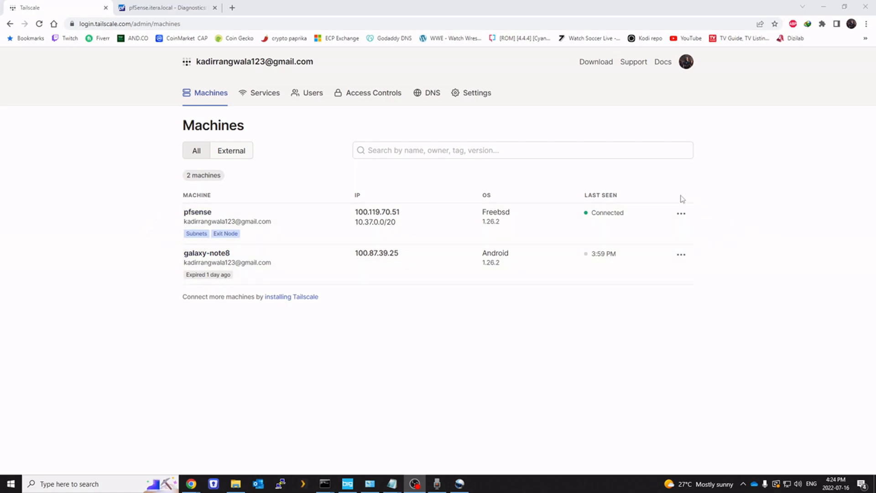
Bring up the ⋯ actions menu on the pfsense row of the Machines page.
{"action": "left_click", "coordinate": [681, 214]}
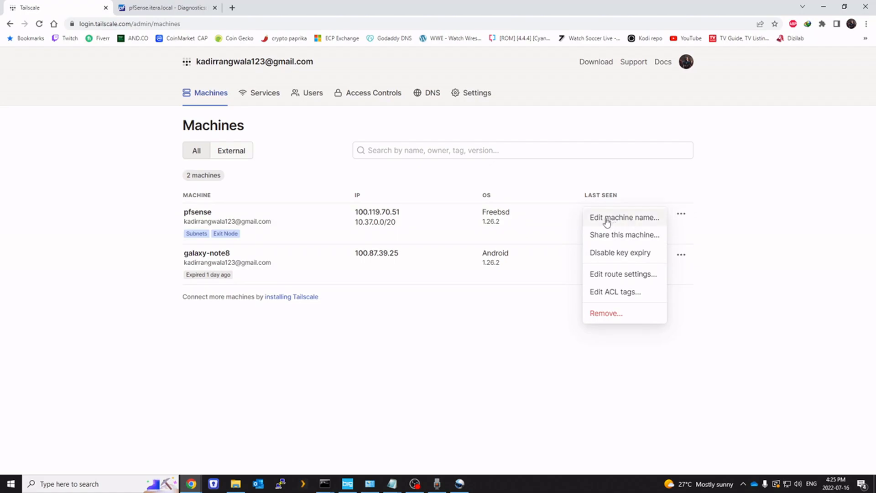
In pfsense's route settings, approve subnet 10.37.0.0/20 and switch off Use as exit node.
{"action": "left_click", "coordinate": [622, 273]}
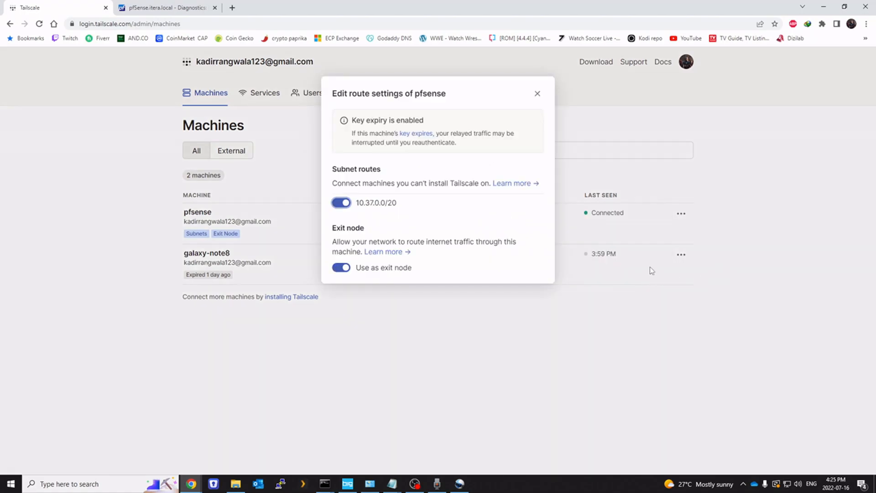
{"action": "left_click", "coordinate": [341, 203]}
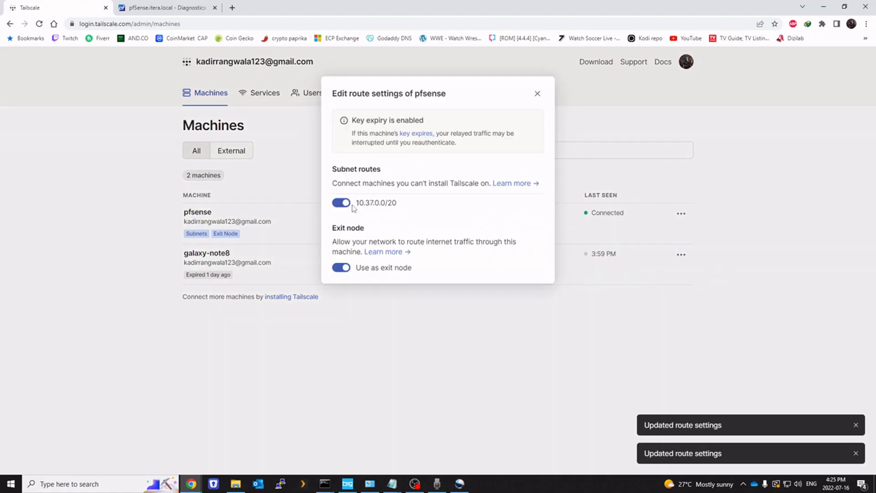
{"action": "mouse_move", "coordinate": [371, 211]}
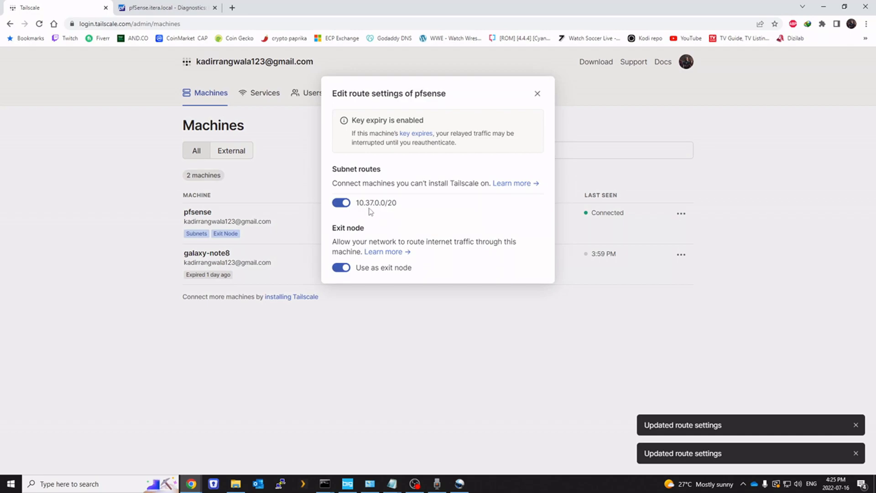
{"action": "mouse_move", "coordinate": [362, 209]}
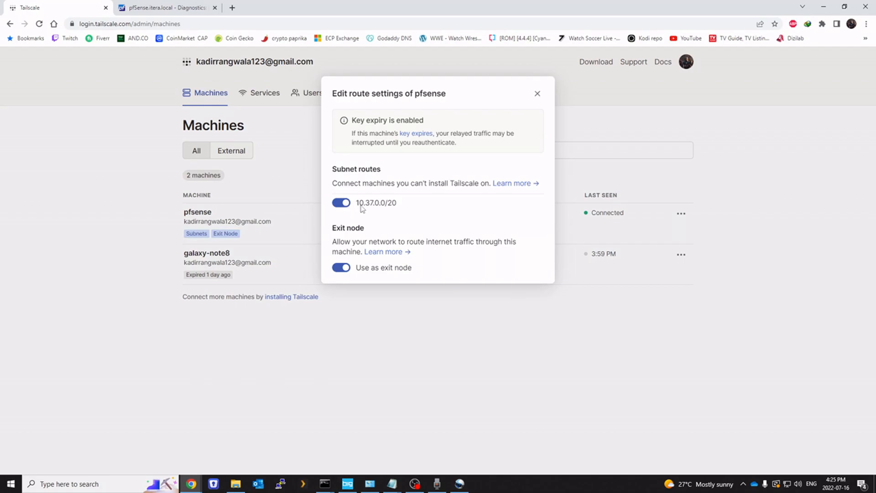
{"action": "mouse_move", "coordinate": [402, 206]}
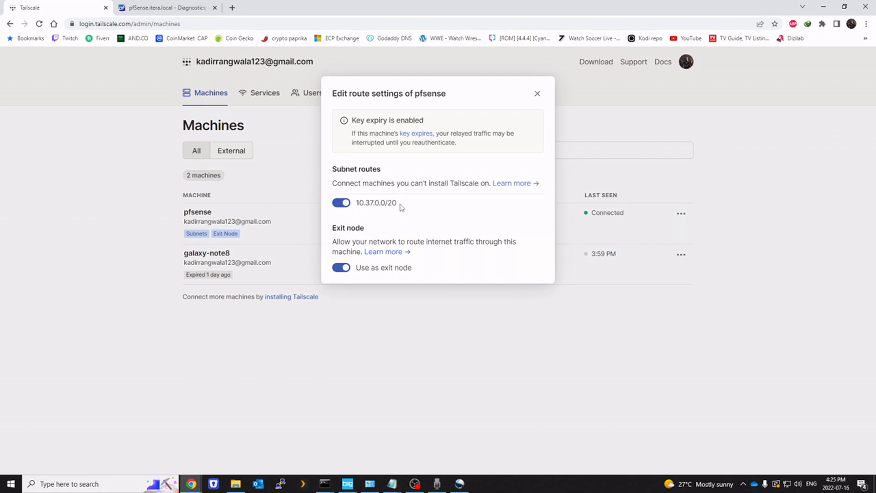
{"action": "mouse_move", "coordinate": [401, 261]}
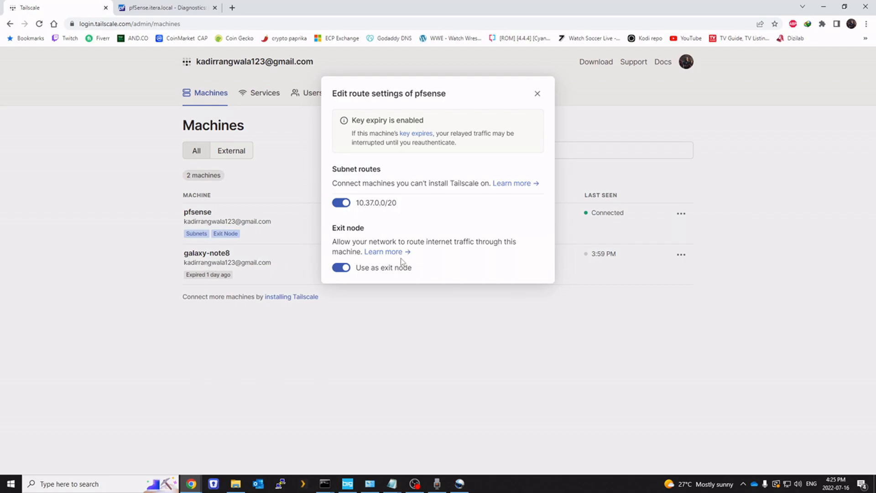
{"action": "mouse_move", "coordinate": [328, 268]}
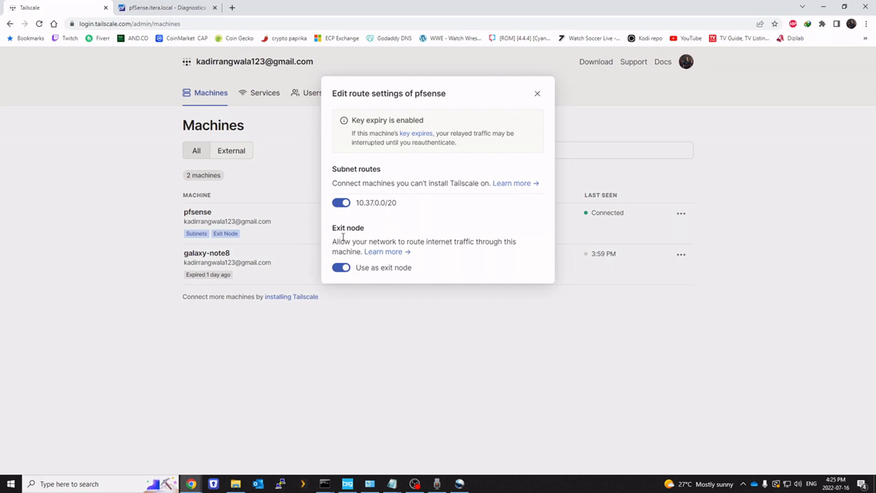
{"action": "mouse_move", "coordinate": [360, 267]}
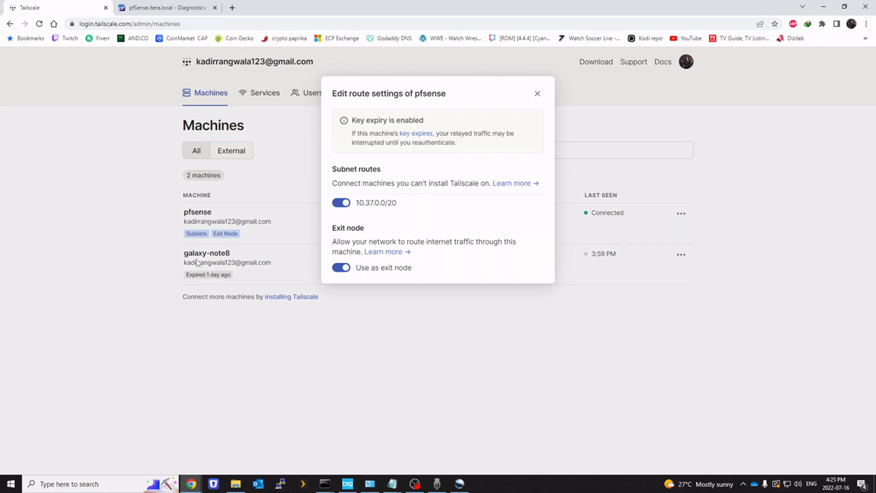
{"action": "mouse_move", "coordinate": [206, 265]}
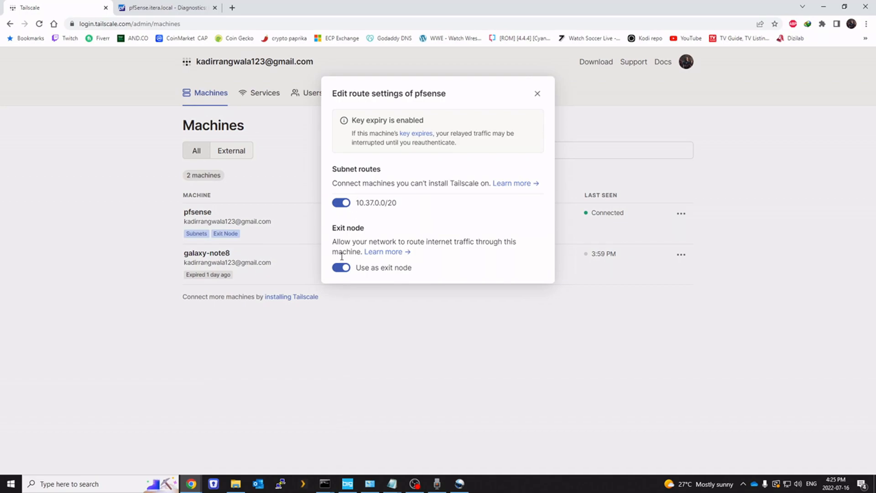
{"action": "mouse_move", "coordinate": [370, 237]}
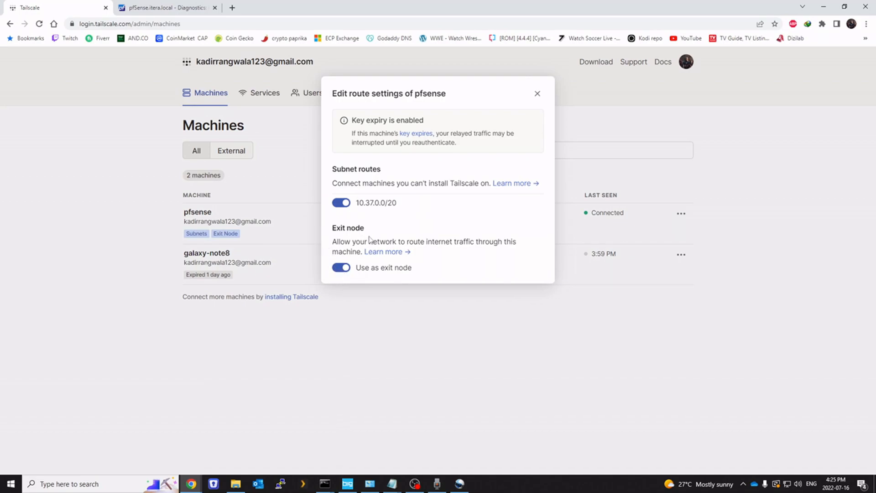
{"action": "left_click", "coordinate": [341, 267]}
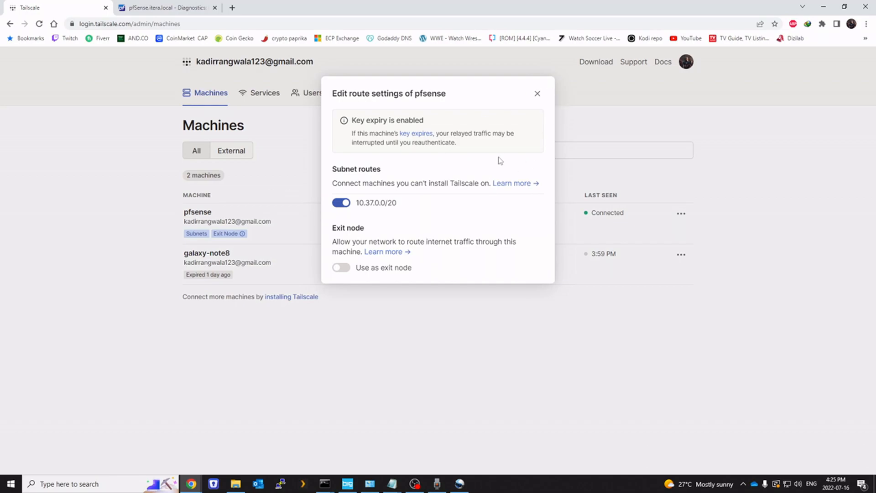
{"action": "mouse_move", "coordinate": [354, 211]}
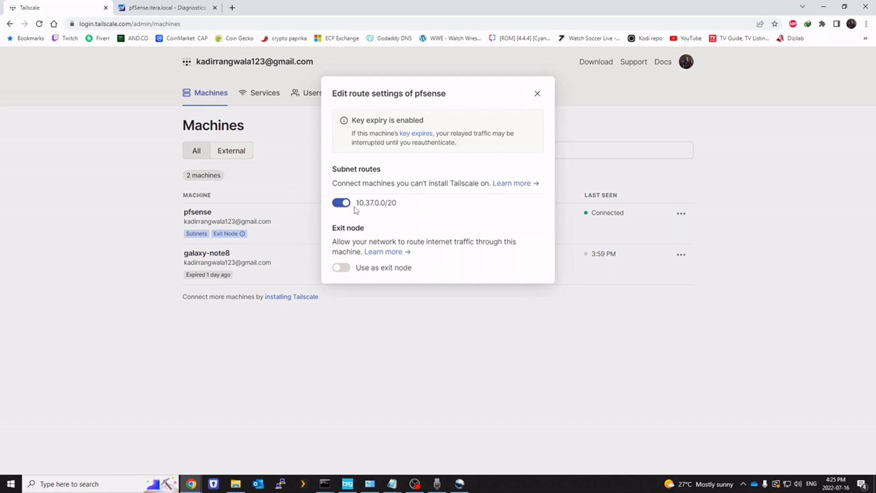
{"action": "left_click", "coordinate": [537, 93]}
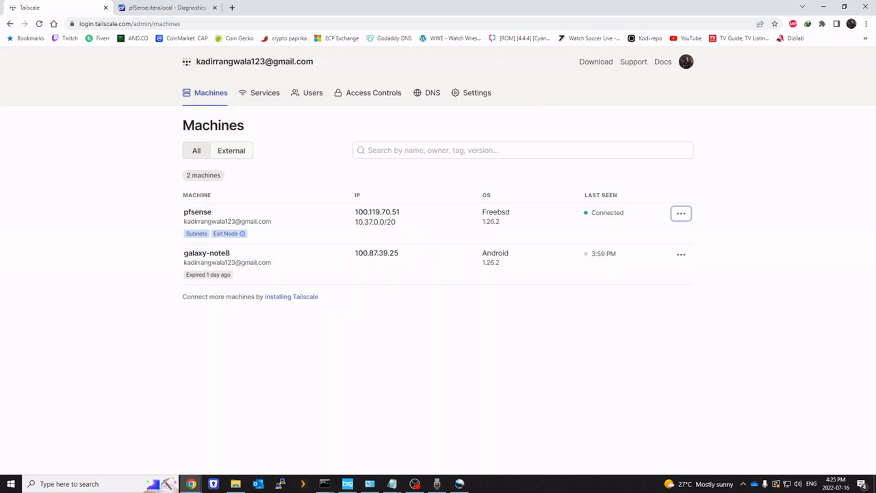
{"action": "mouse_move", "coordinate": [423, 254]}
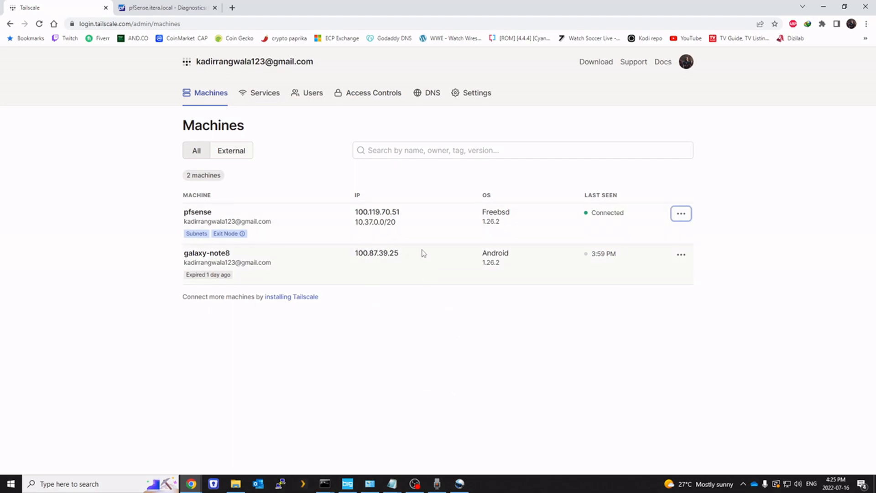
{"action": "mouse_move", "coordinate": [461, 387]}
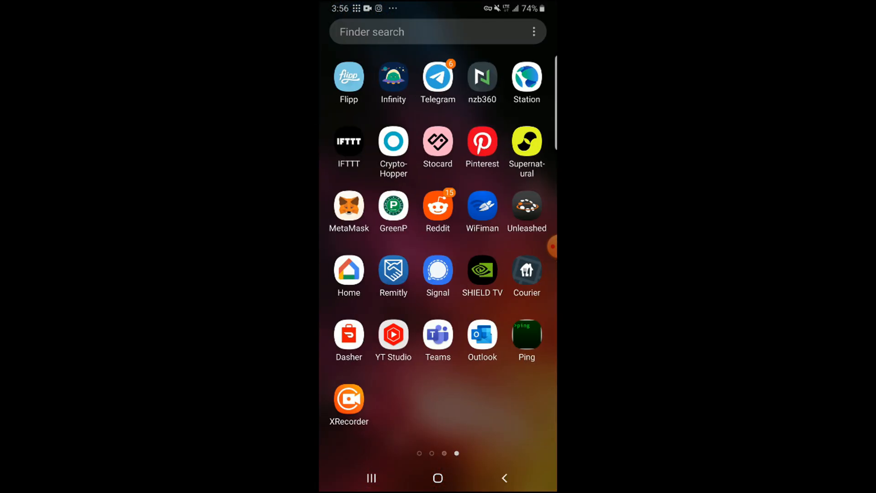
Ping 10.37.0.1 from the phone's Ping app and receive all replies.
{"action": "left_click", "coordinate": [527, 334]}
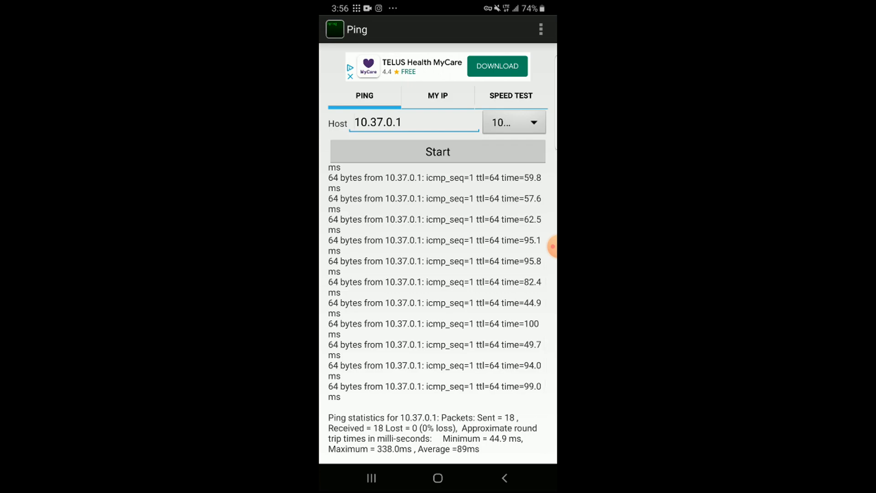
{"action": "left_click", "coordinate": [437, 151]}
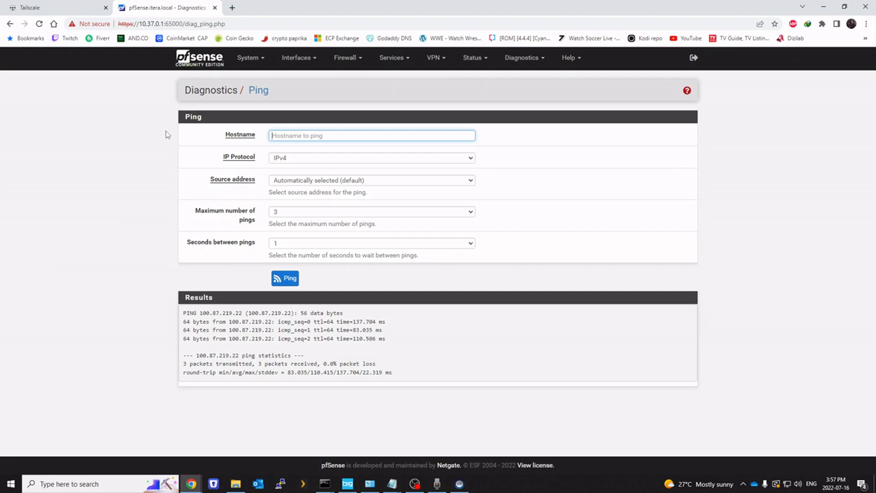
Ping the phone at 100.87.39.25 from Diagnostics and confirm 3 replies with 0% packet loss.
{"action": "type", "text": "1"}
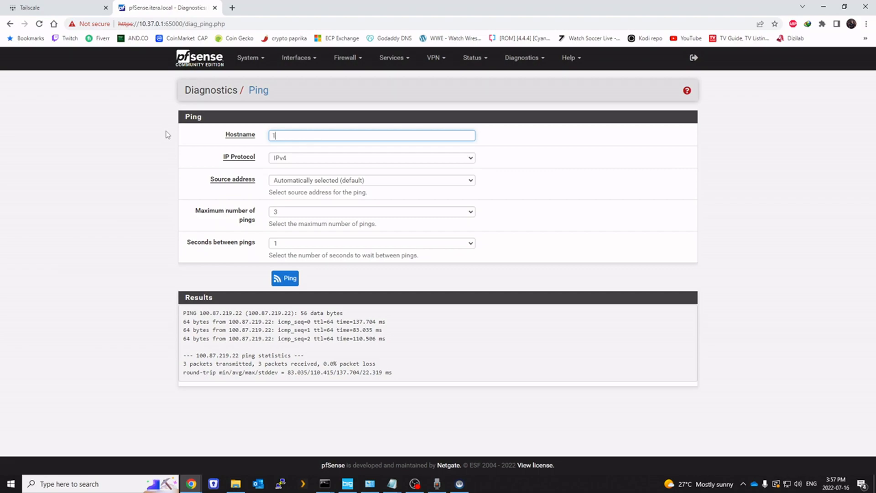
{"action": "type", "text": "00.87.39.25"}
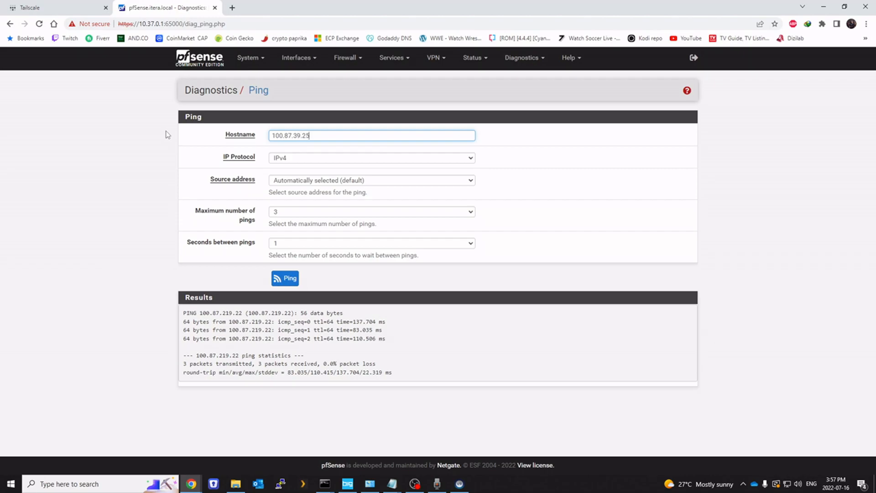
{"action": "left_click", "coordinate": [284, 278]}
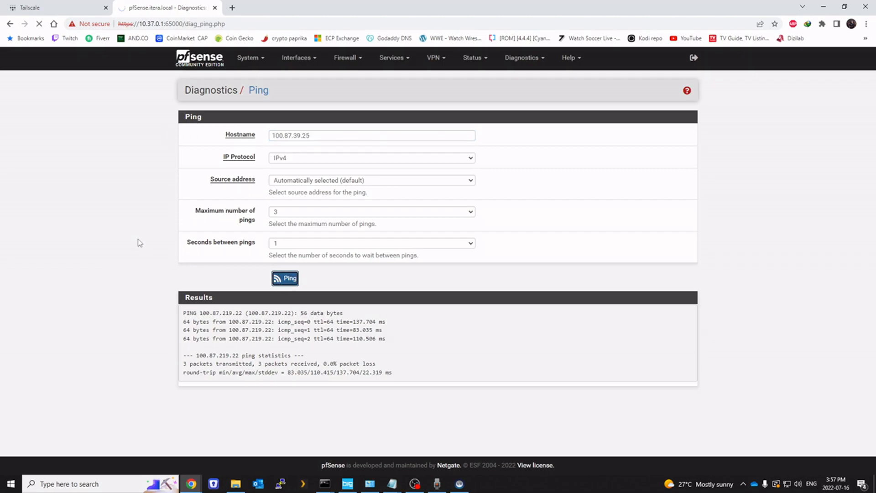
{"action": "left_click", "coordinate": [285, 278]}
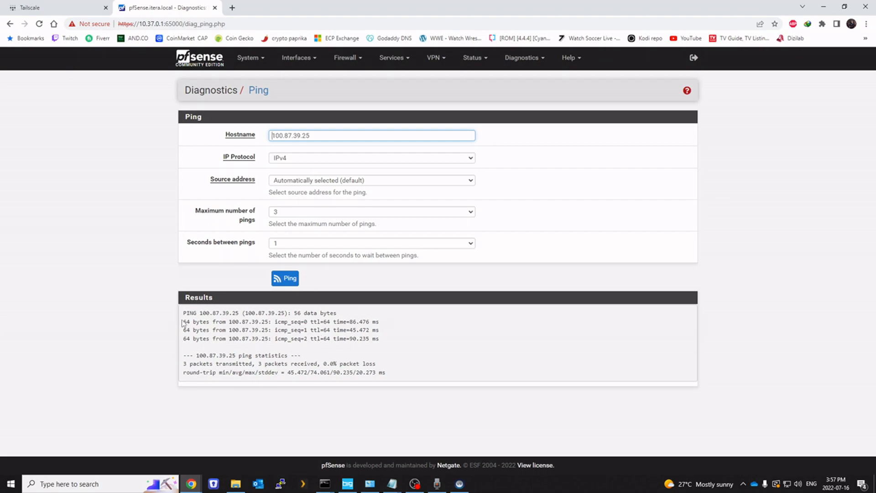
{"action": "left_click_drag", "start_coordinate": [311, 339], "coordinate": [383, 339]}
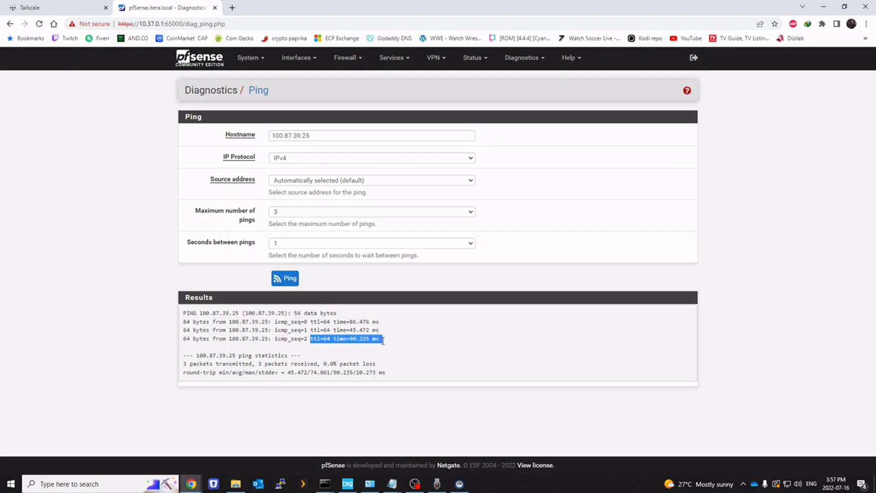
{"action": "left_click", "coordinate": [386, 336]}
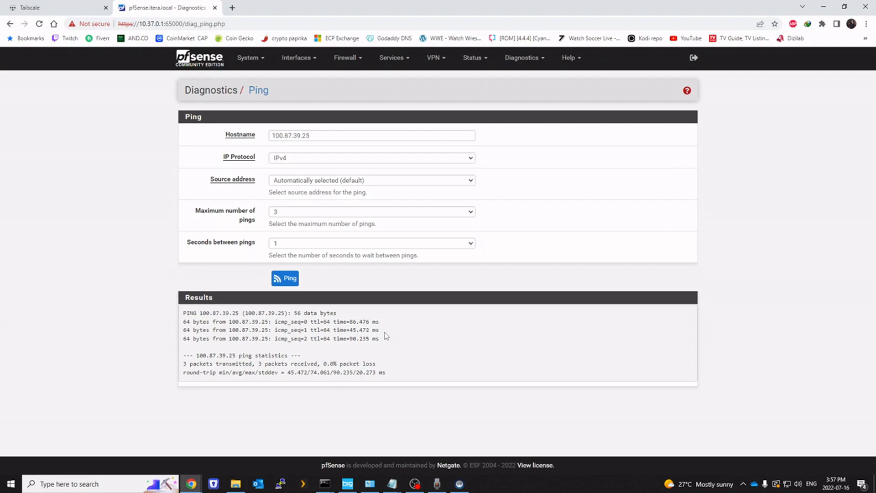
{"action": "mouse_move", "coordinate": [675, 243]}
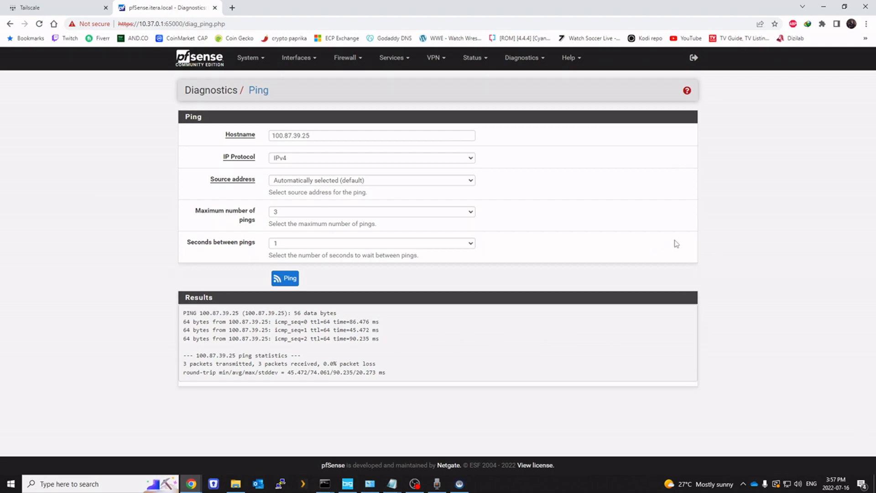